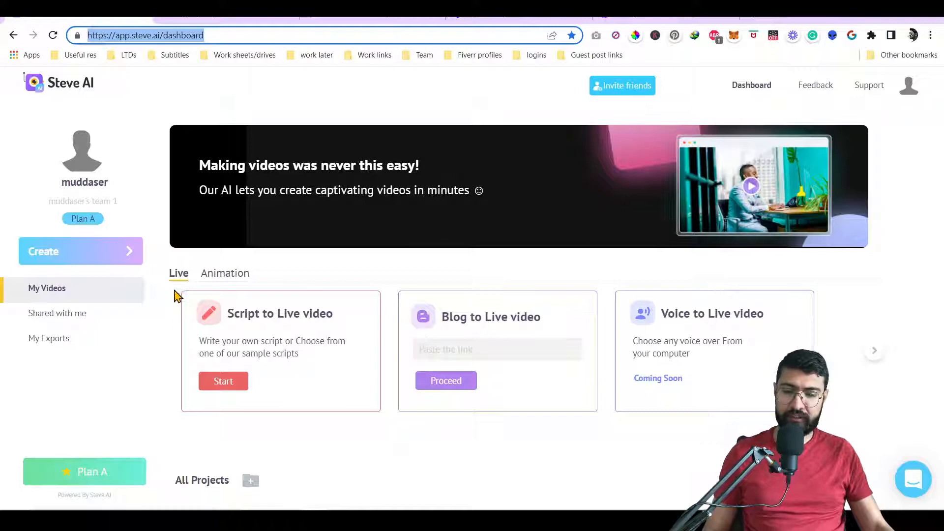
{"action": "mouse_move", "coordinate": [250, 337]}
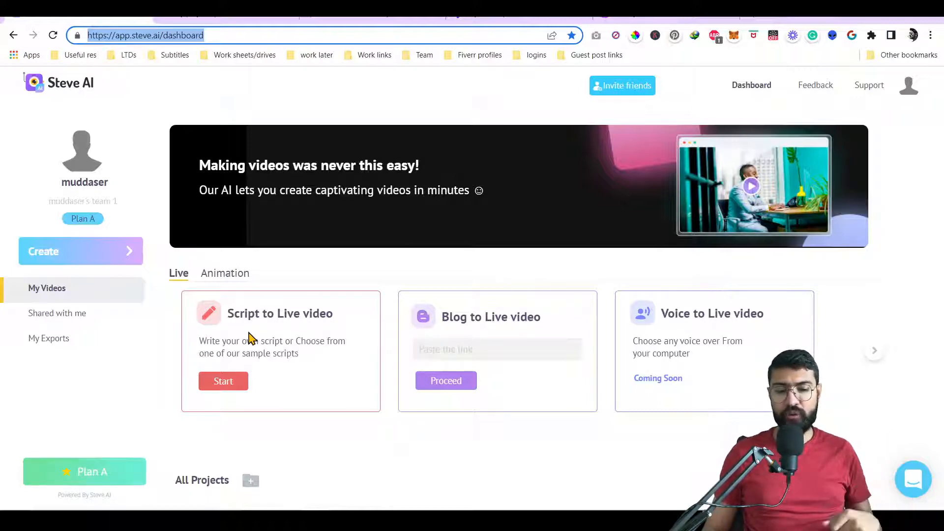
Show Steve AI's Animation video options and scroll down to All Projects
{"action": "left_click", "coordinate": [224, 273]}
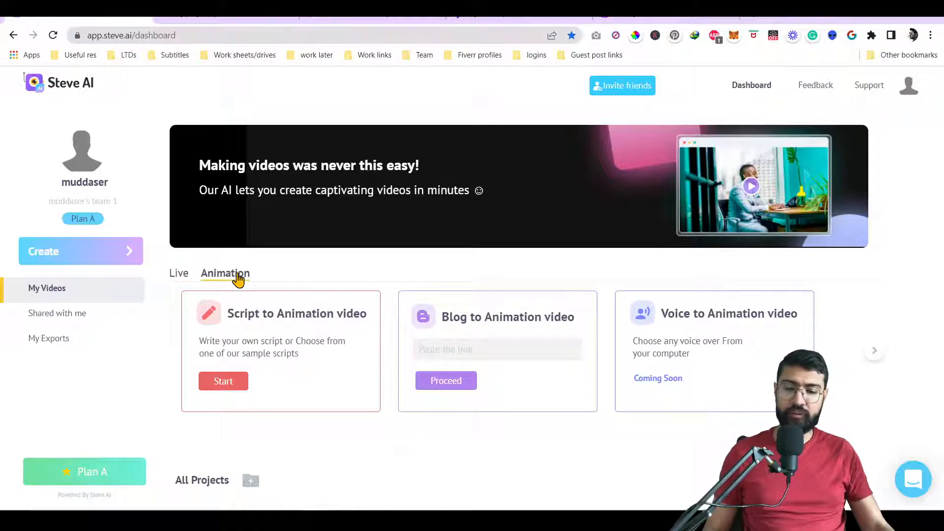
{"action": "scroll", "scroll_direction": "down", "scroll_amount": 3}
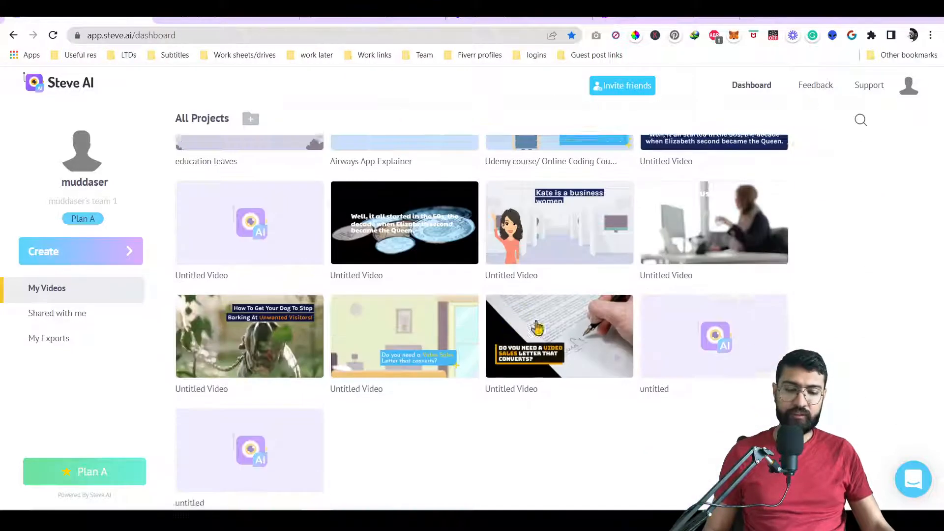
{"action": "scroll", "scroll_direction": "down", "scroll_amount": 3}
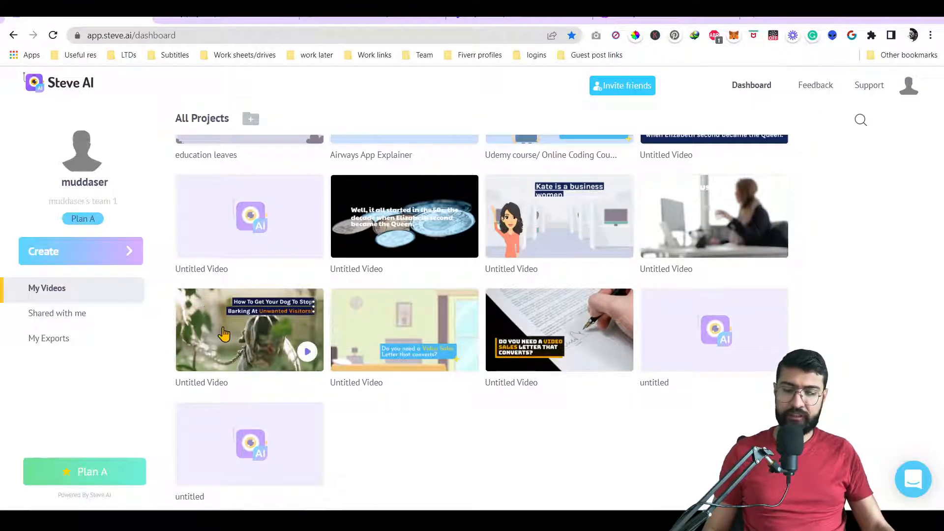
{"action": "mouse_move", "coordinate": [539, 212]}
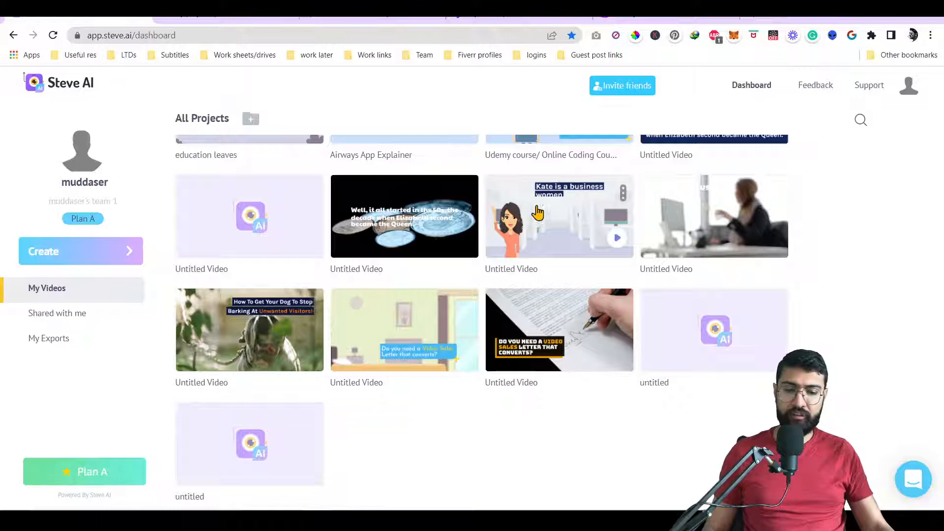
{"action": "mouse_move", "coordinate": [510, 230]}
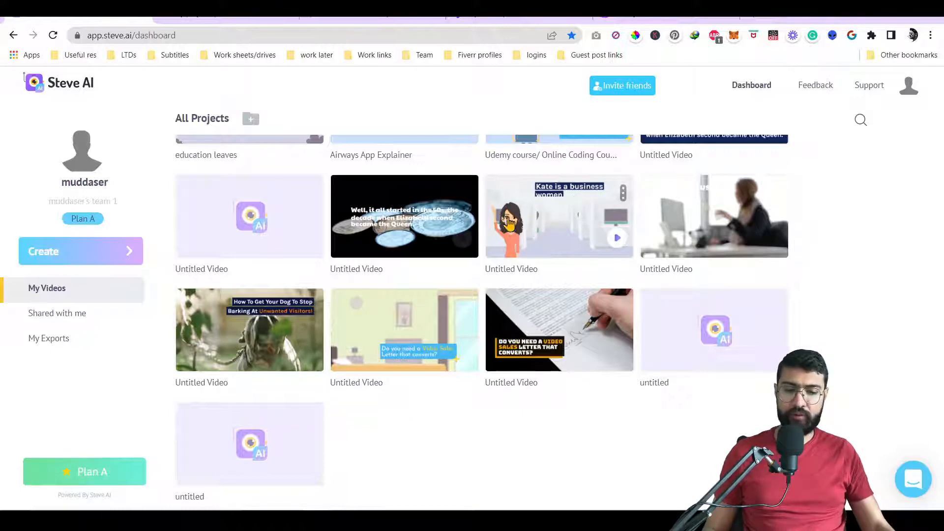
Open the 'Kate is a business women' animated project and play its preview
{"action": "left_click", "coordinate": [508, 223]}
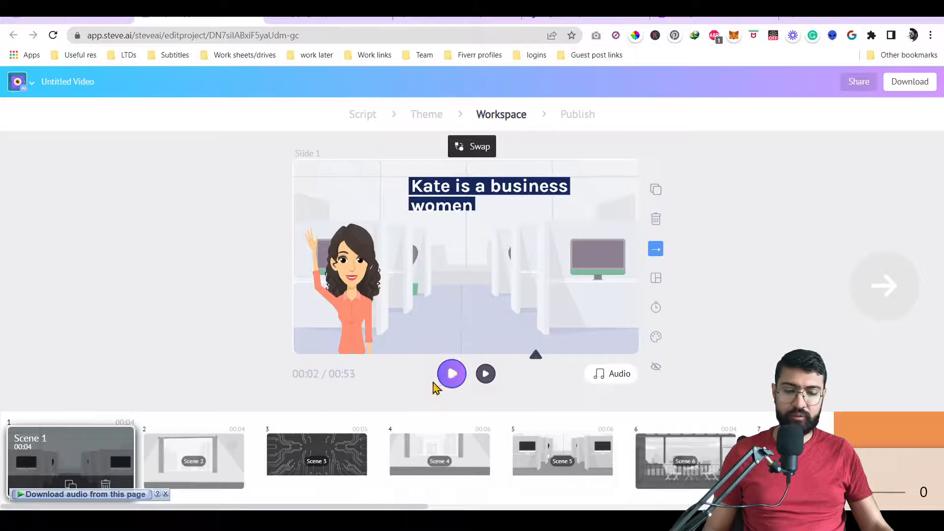
{"action": "left_click", "coordinate": [452, 374]}
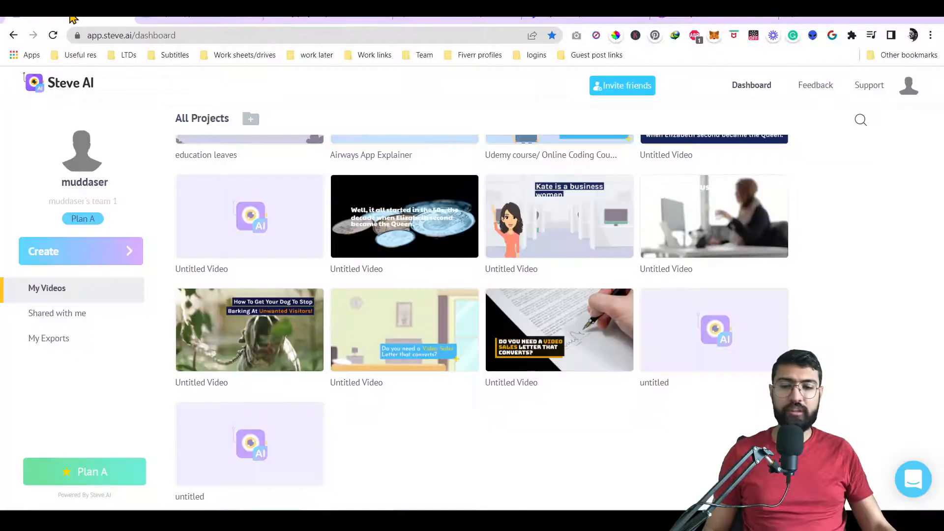
{"action": "mouse_move", "coordinate": [247, 313]}
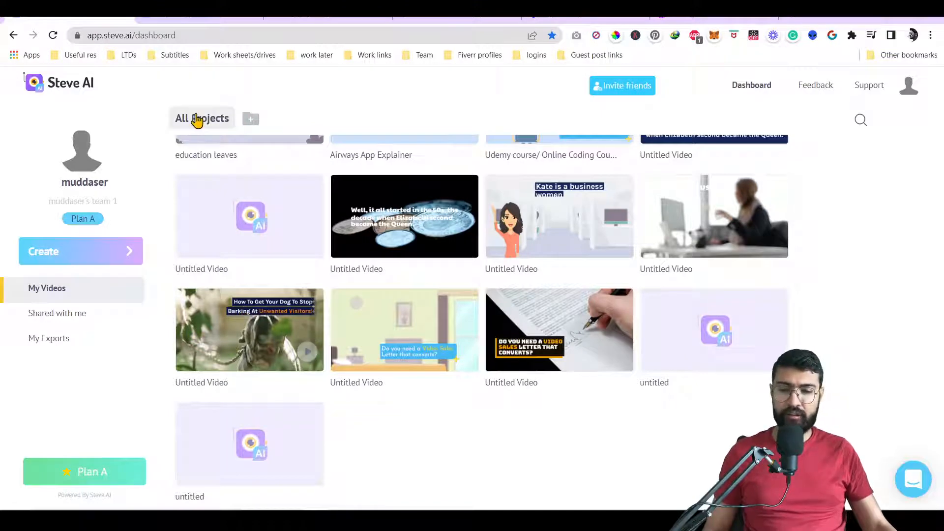
{"action": "mouse_move", "coordinate": [246, 31]}
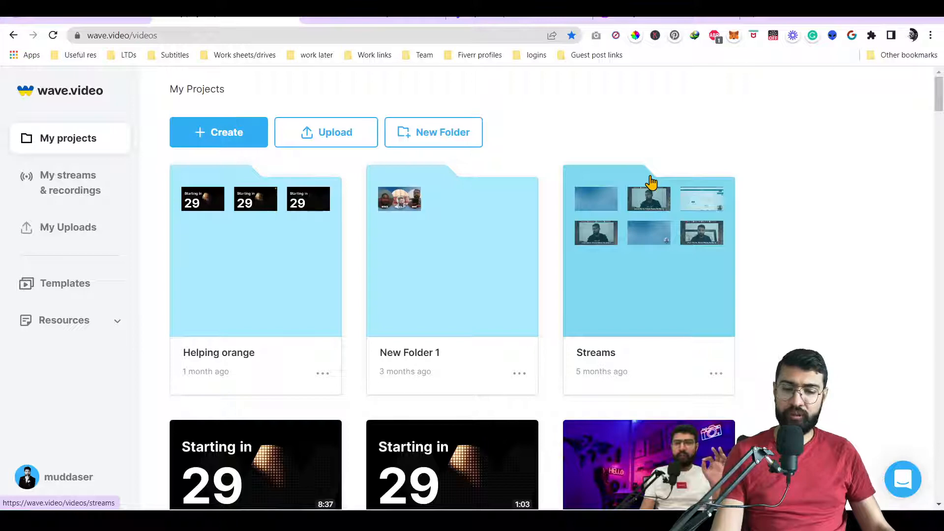
Show wave.video's Create menu with blank video, text and blog post options
{"action": "left_click", "coordinate": [219, 132]}
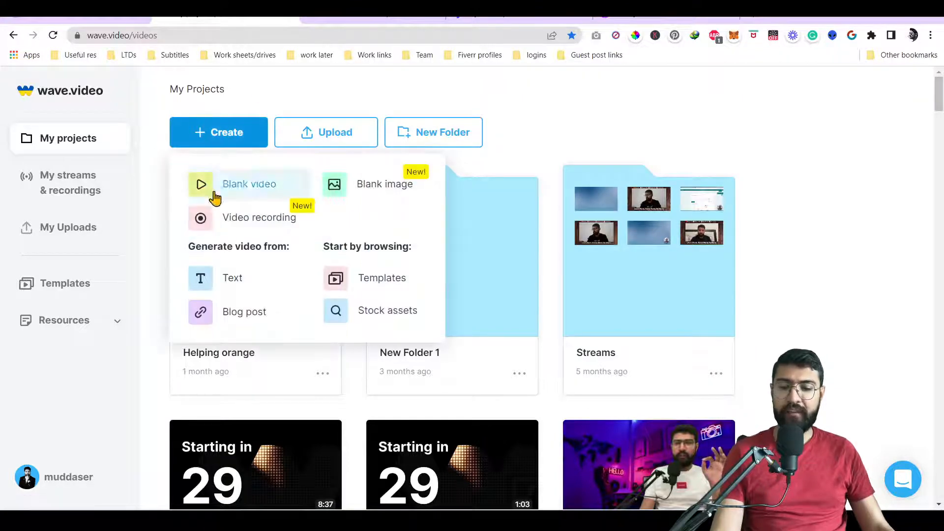
{"action": "mouse_move", "coordinate": [222, 249]}
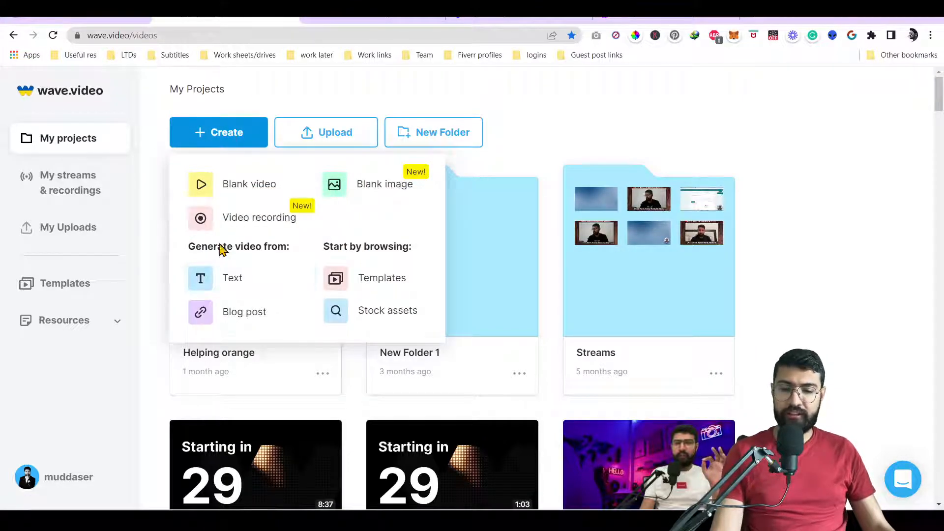
{"action": "mouse_move", "coordinate": [263, 312]}
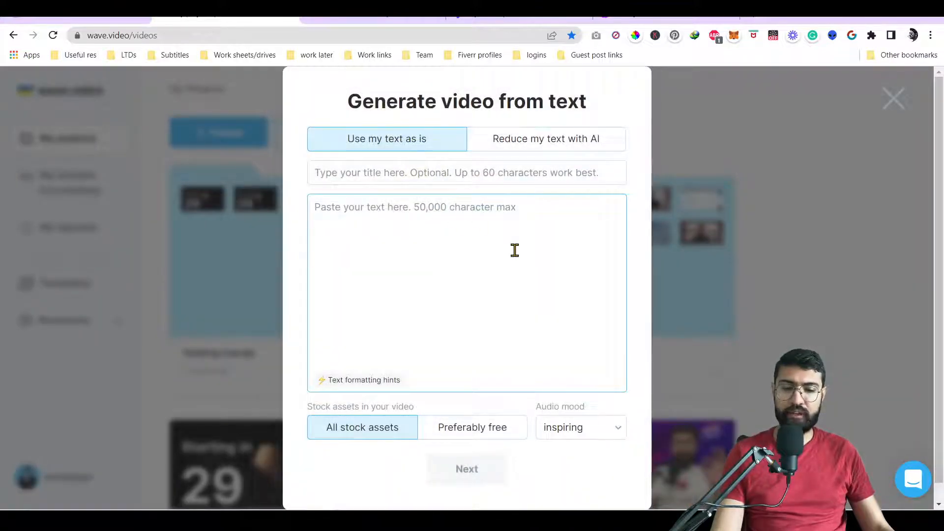
{"action": "mouse_move", "coordinate": [359, 222]}
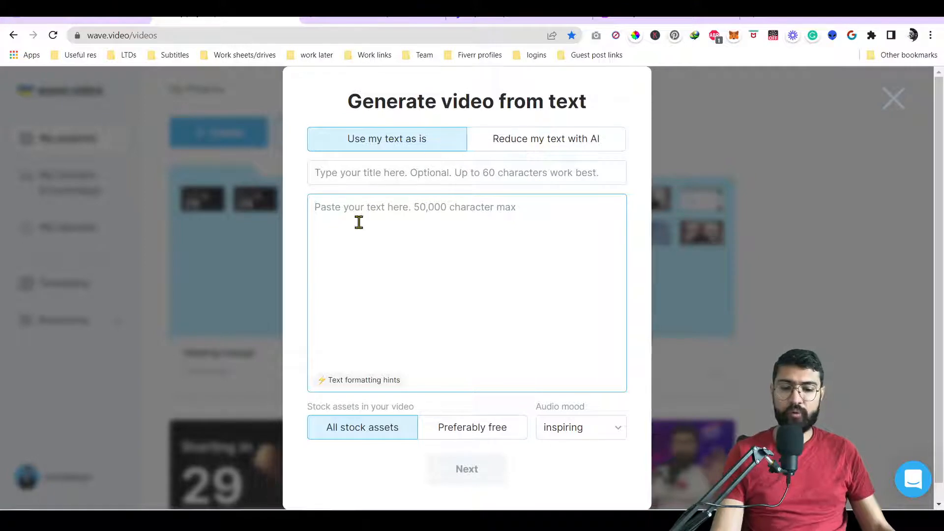
{"action": "mouse_move", "coordinate": [536, 153]}
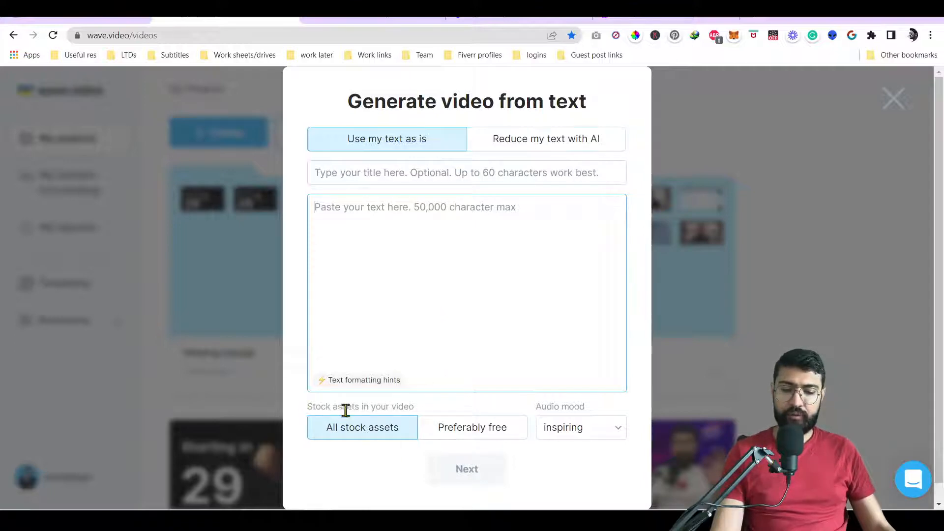
{"action": "mouse_move", "coordinate": [467, 433]}
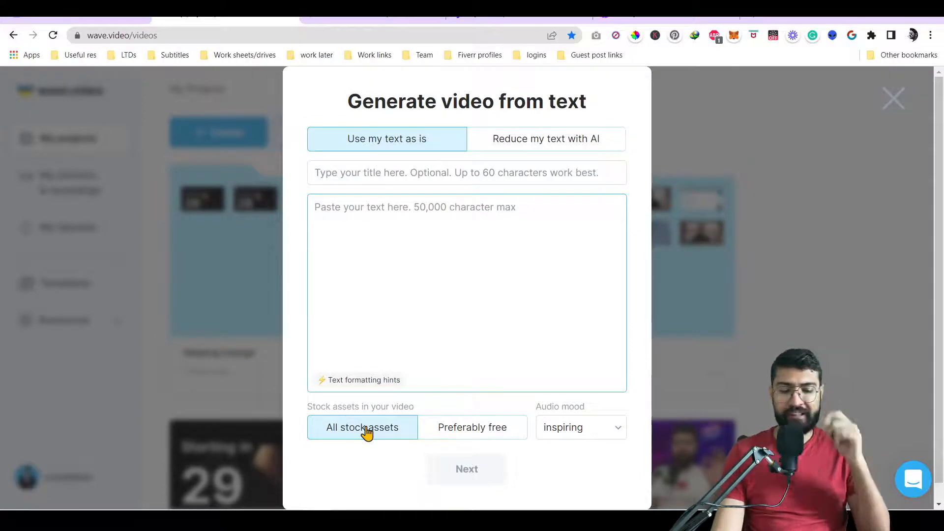
{"action": "mouse_move", "coordinate": [461, 421]}
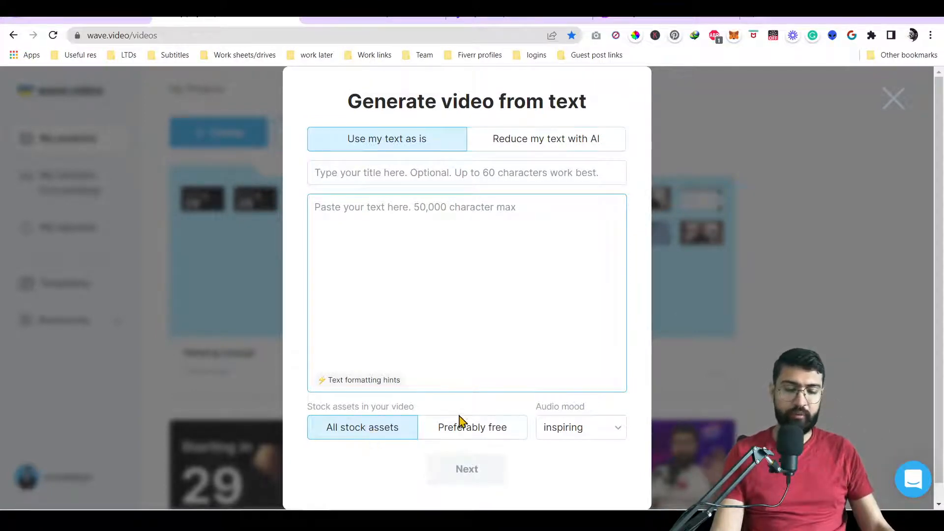
Set stock assets to 'Preferably free' in the Generate video from text dialog
{"action": "left_click", "coordinate": [472, 427]}
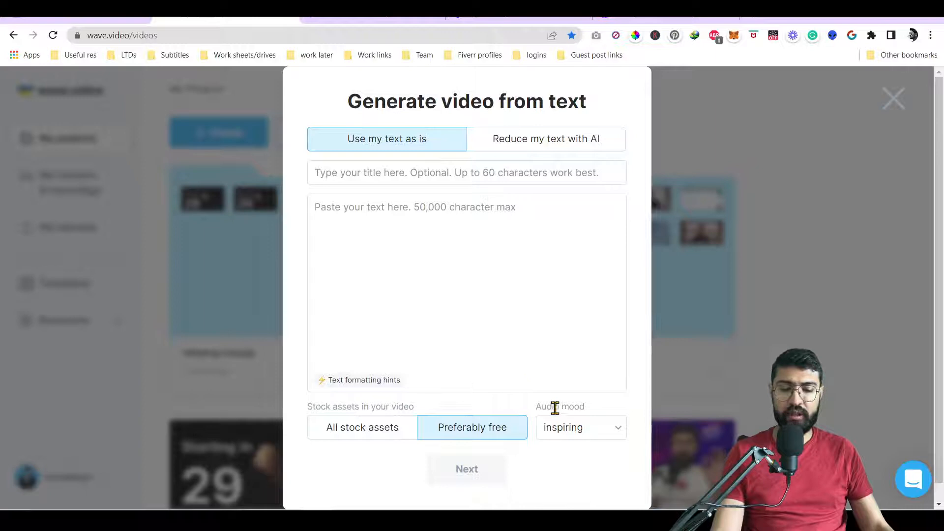
{"action": "mouse_move", "coordinate": [489, 193]}
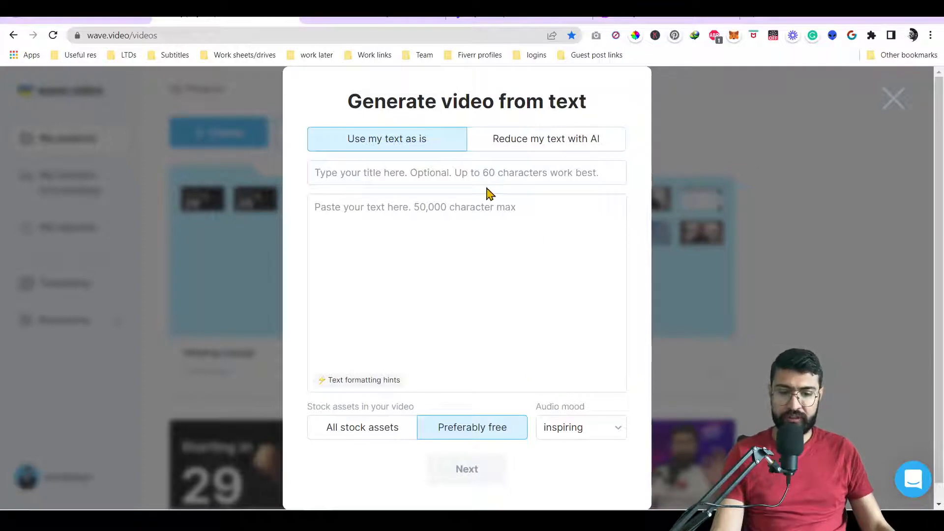
{"action": "mouse_move", "coordinate": [497, 194]}
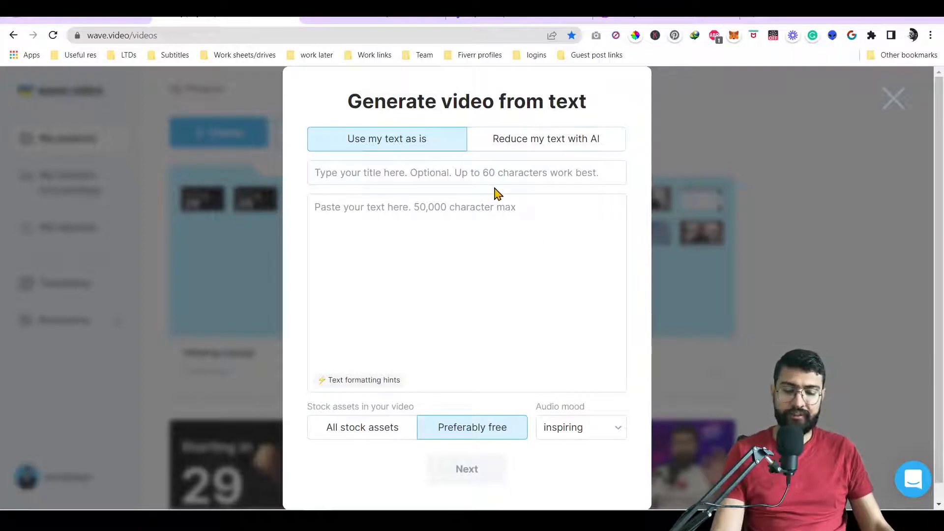
{"action": "mouse_move", "coordinate": [428, 167]}
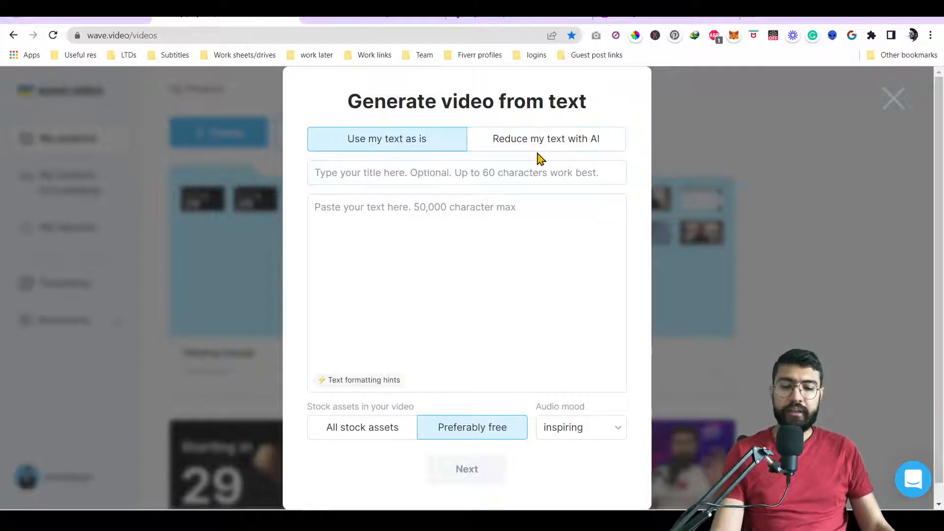
{"action": "mouse_move", "coordinate": [698, 180]}
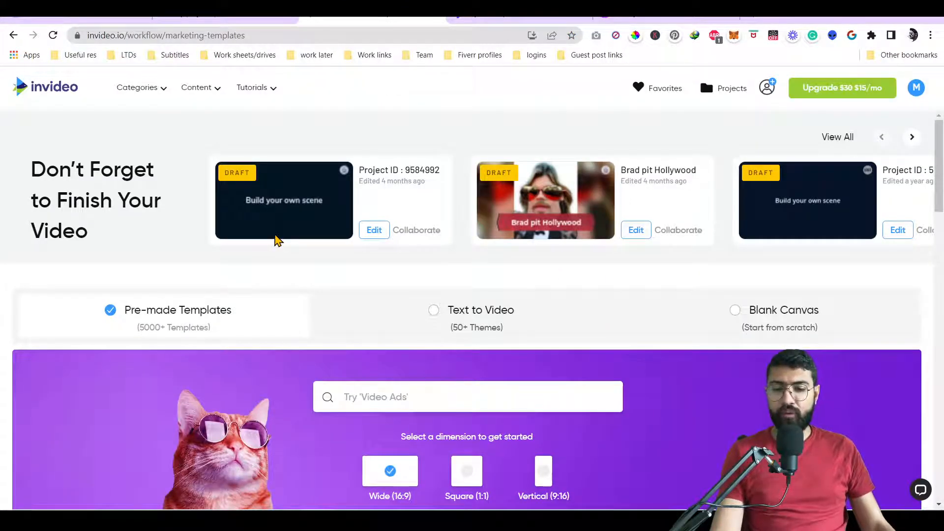
{"action": "mouse_move", "coordinate": [330, 209]}
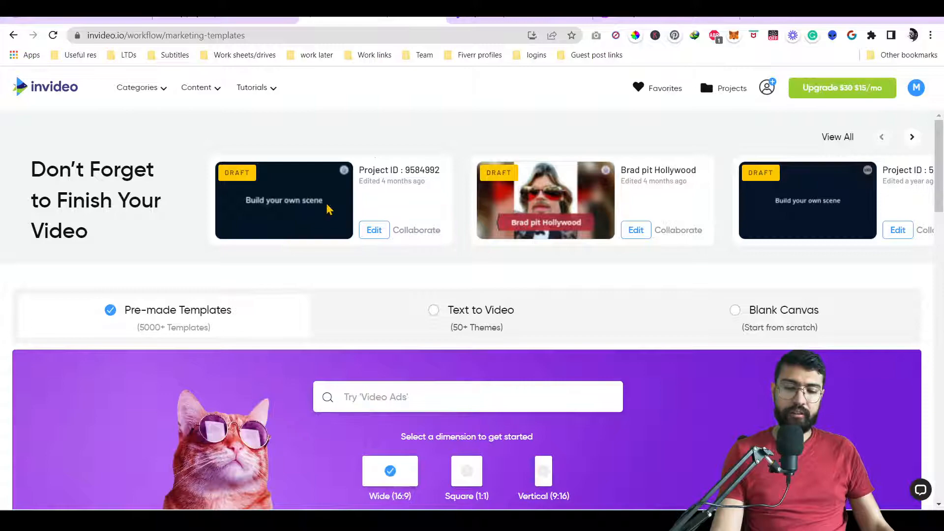
{"action": "mouse_move", "coordinate": [395, 204]}
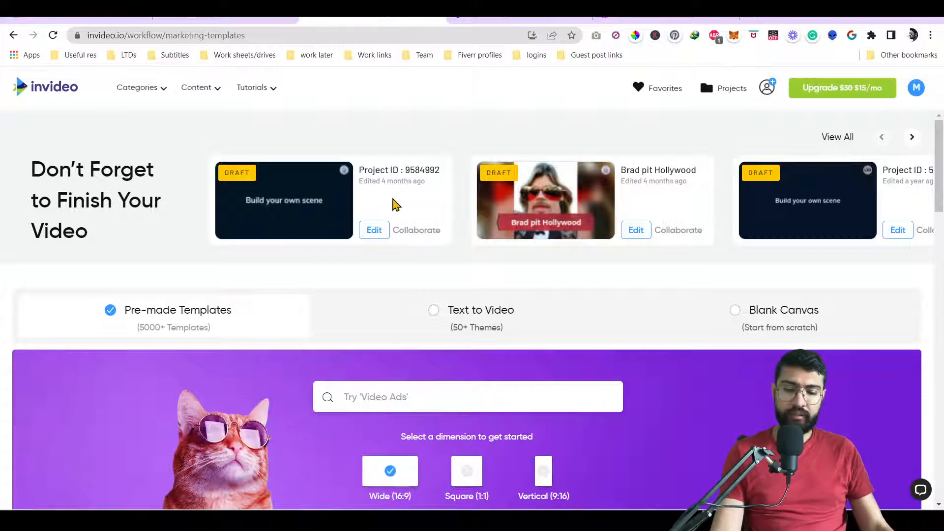
Scroll to InVideo's What's Hot section and page back and forth through its templates
{"action": "scroll", "scroll_direction": "down", "scroll_amount": 3}
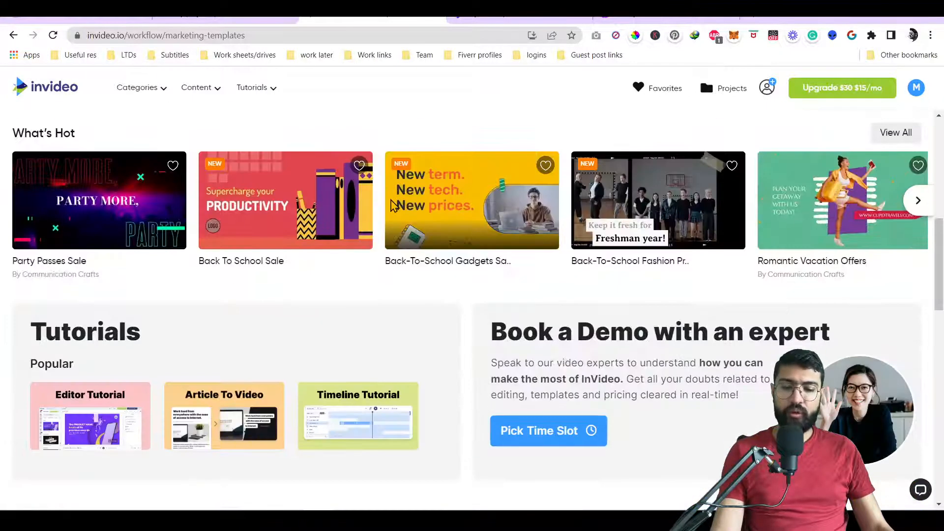
{"action": "scroll", "scroll_direction": "down", "scroll_amount": 3}
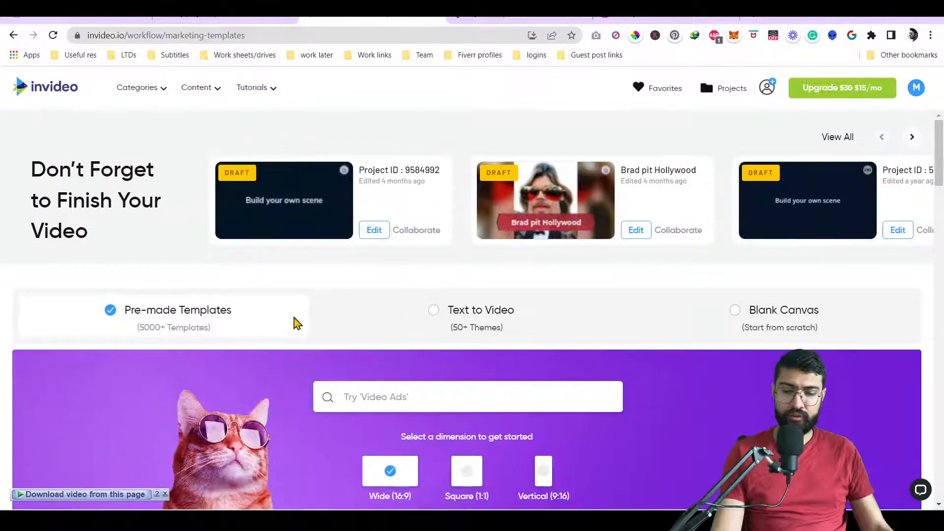
{"action": "mouse_move", "coordinate": [127, 326]}
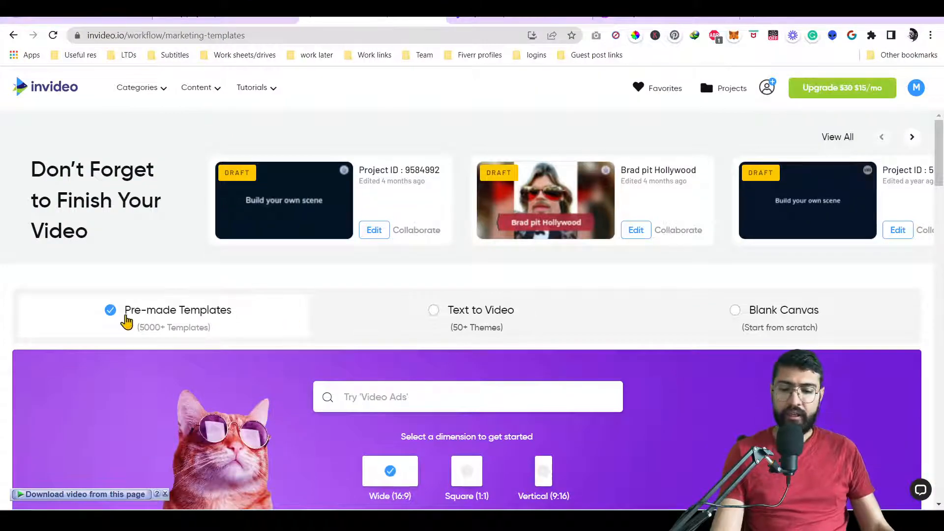
{"action": "scroll", "scroll_direction": "down", "scroll_amount": 3}
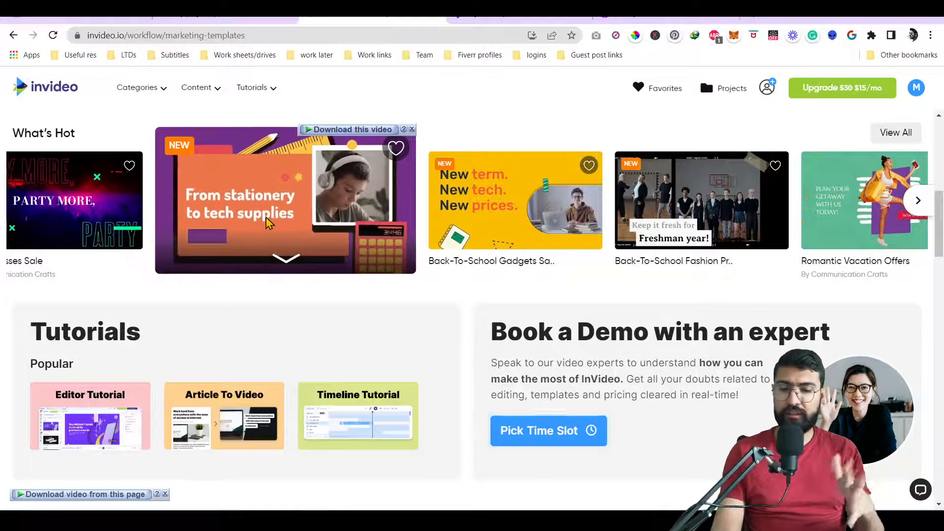
{"action": "mouse_move", "coordinate": [268, 223]}
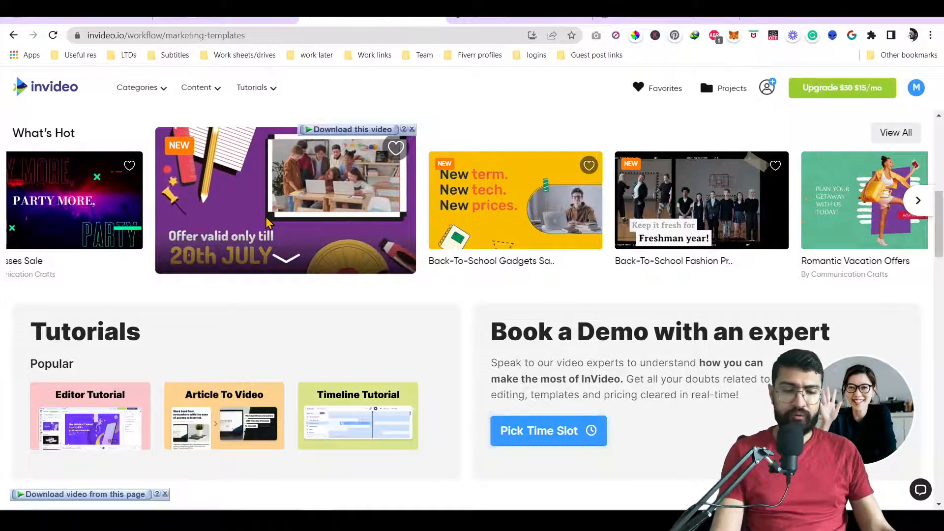
{"action": "left_click", "coordinate": [919, 200]}
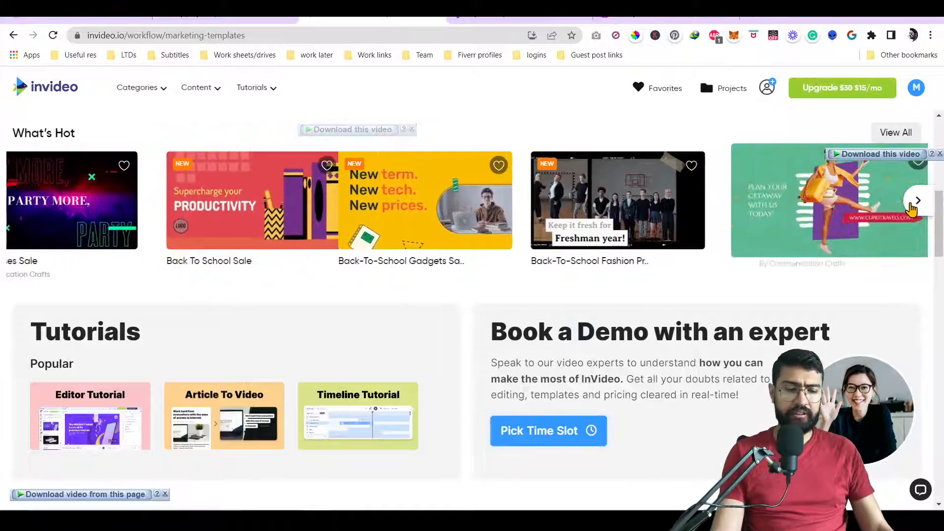
{"action": "left_click", "coordinate": [918, 201]}
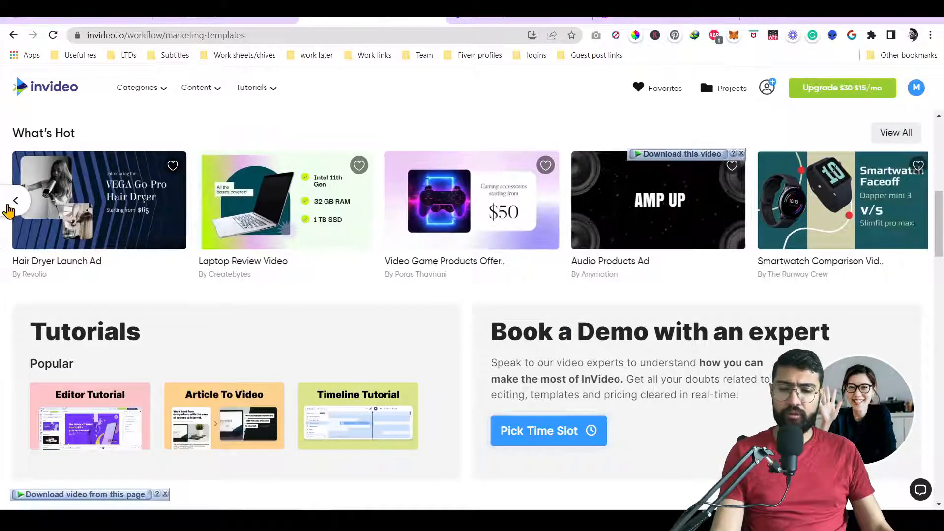
{"action": "left_click", "coordinate": [16, 201]}
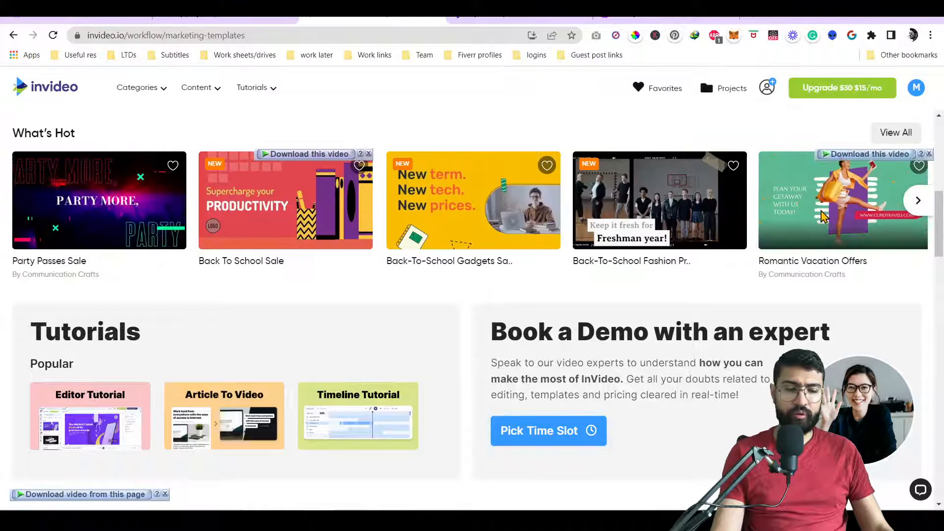
{"action": "left_click", "coordinate": [918, 200]}
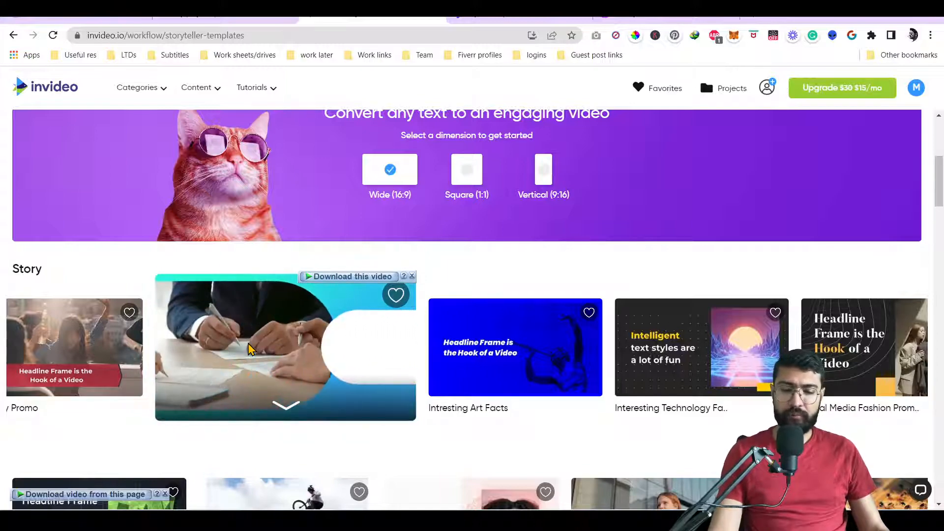
Scroll through InVideo's Story templates, then go to lumen5.com/dashboard/
{"action": "scroll", "scroll_direction": "down", "scroll_amount": 3}
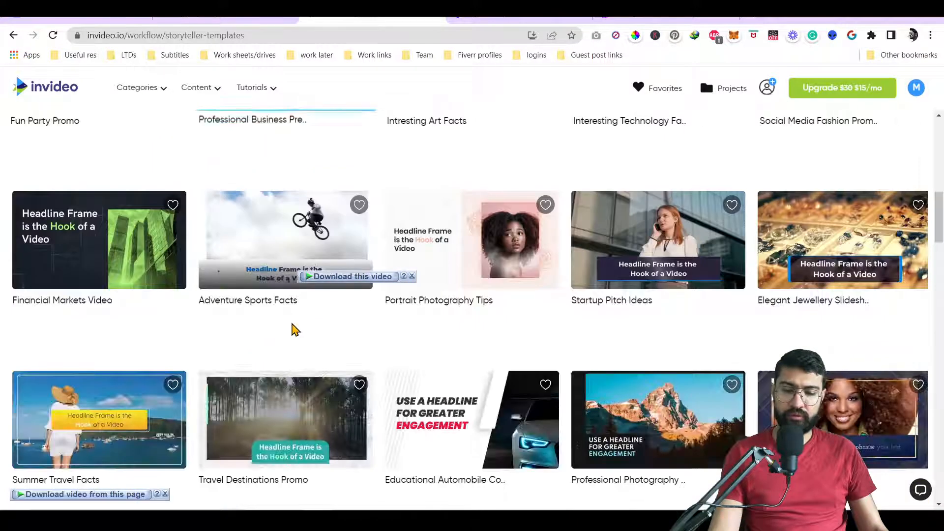
{"action": "scroll", "scroll_direction": "up", "scroll_amount": 3}
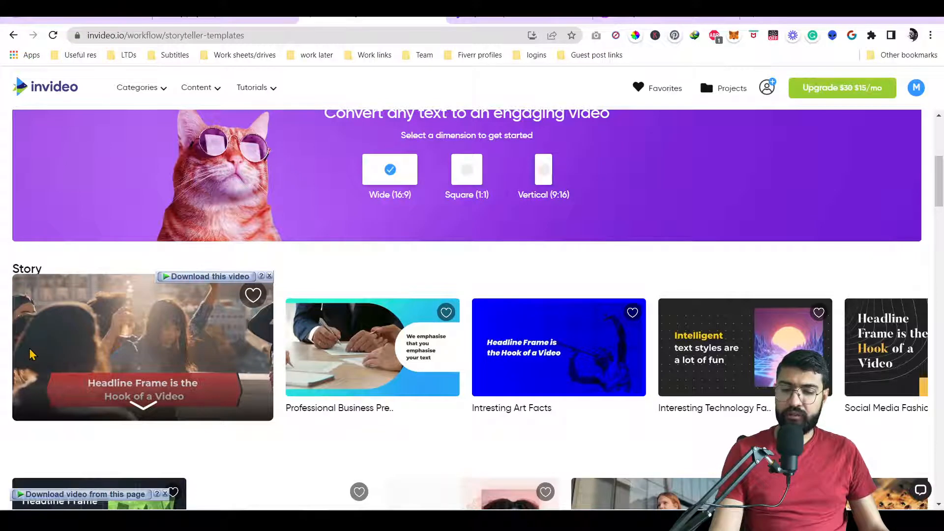
{"action": "mouse_move", "coordinate": [112, 367]}
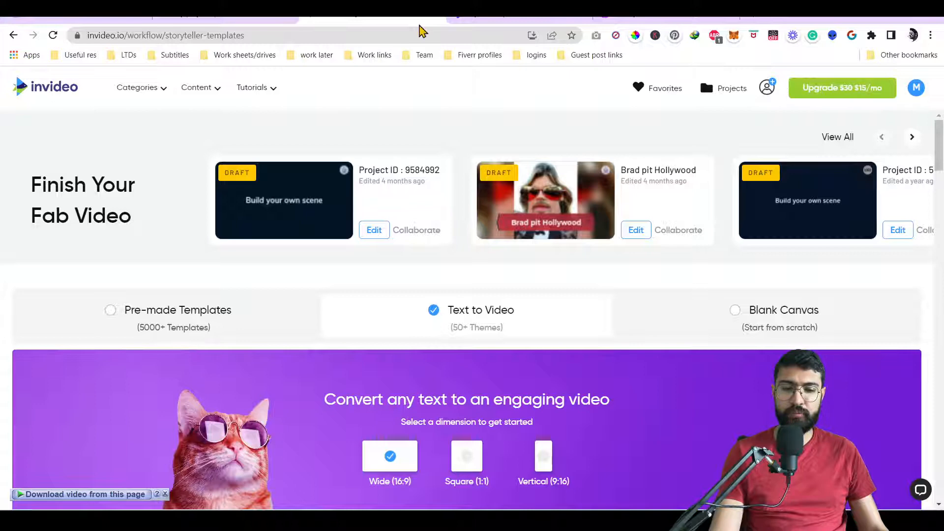
{"action": "type", "text": "lumen5.com/dashboard/"}
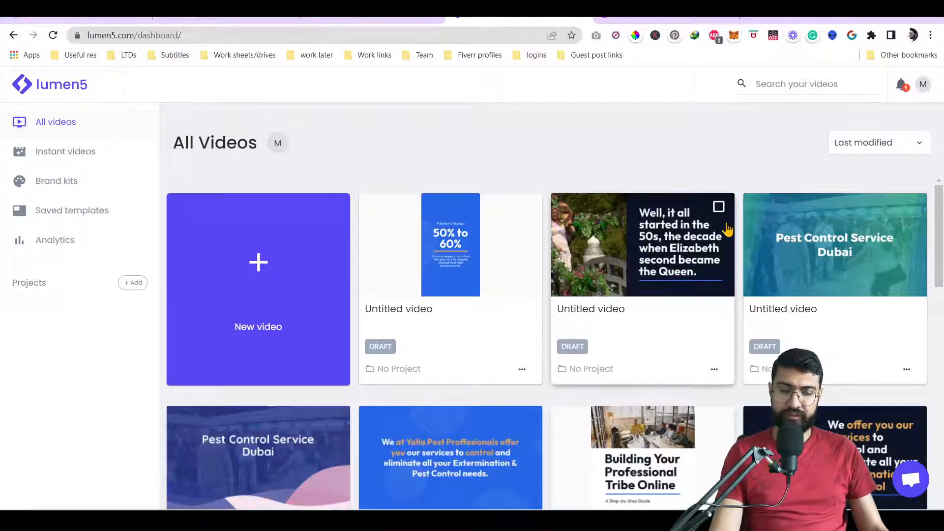
Open the 1950s draft and show Swap design options for the teaching scene
{"action": "scroll", "scroll_direction": "down", "scroll_amount": 3}
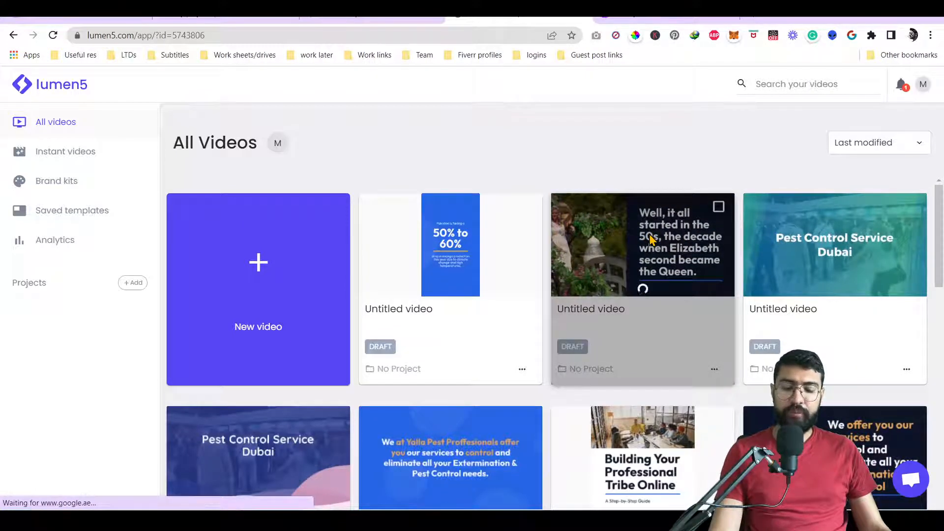
{"action": "left_click", "coordinate": [643, 245]}
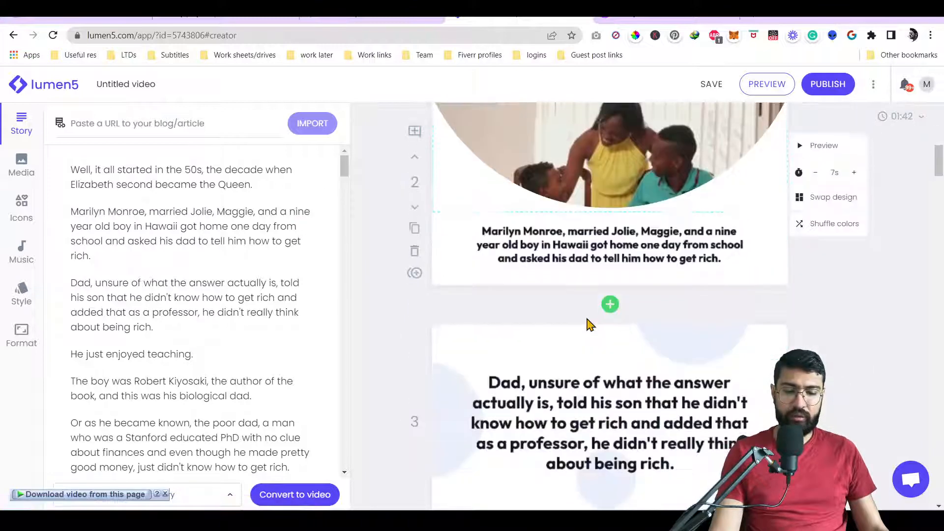
{"action": "mouse_move", "coordinate": [722, 271]}
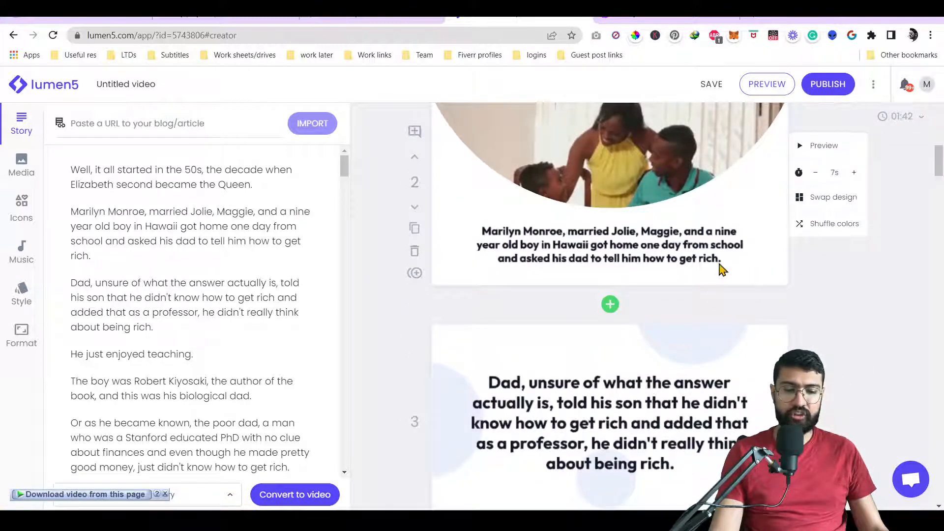
{"action": "scroll", "scroll_direction": "down", "scroll_amount": 3}
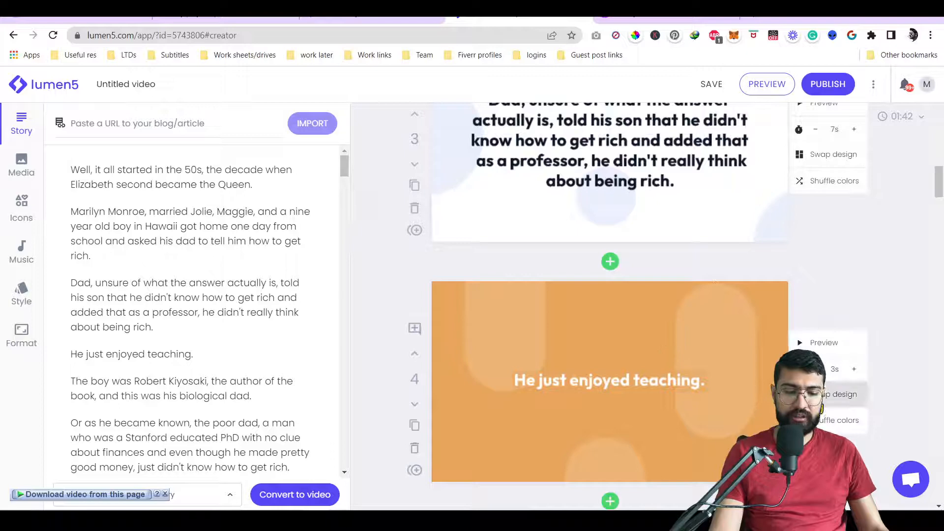
{"action": "left_click", "coordinate": [834, 154]}
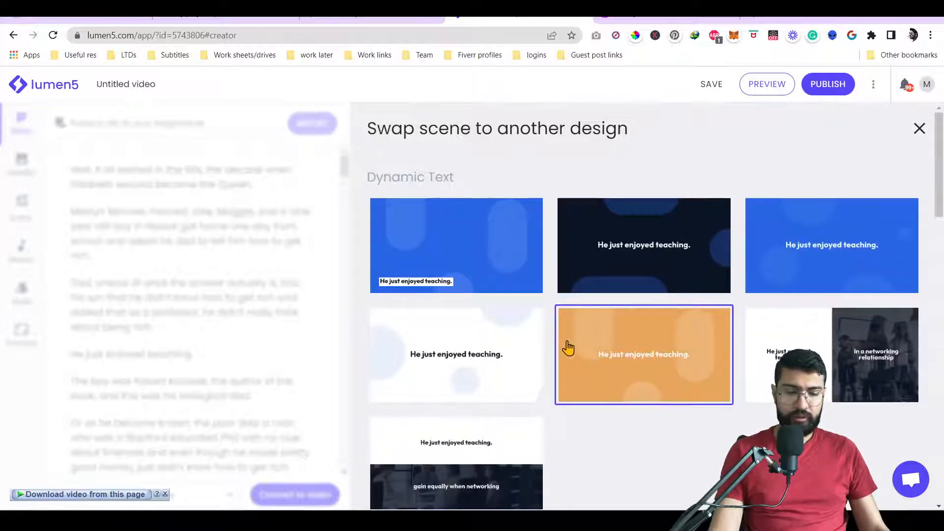
{"action": "scroll", "scroll_direction": "down", "scroll_amount": 3}
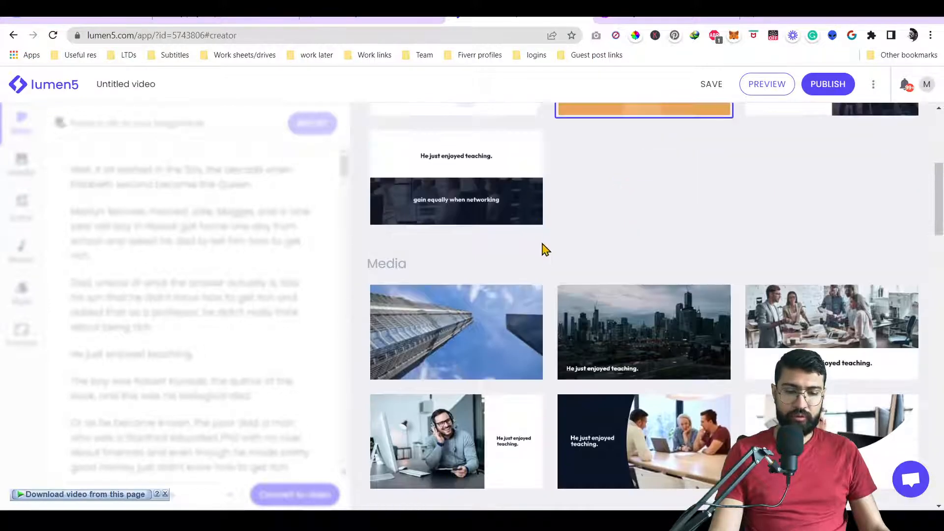
{"action": "scroll", "scroll_direction": "down", "scroll_amount": 3}
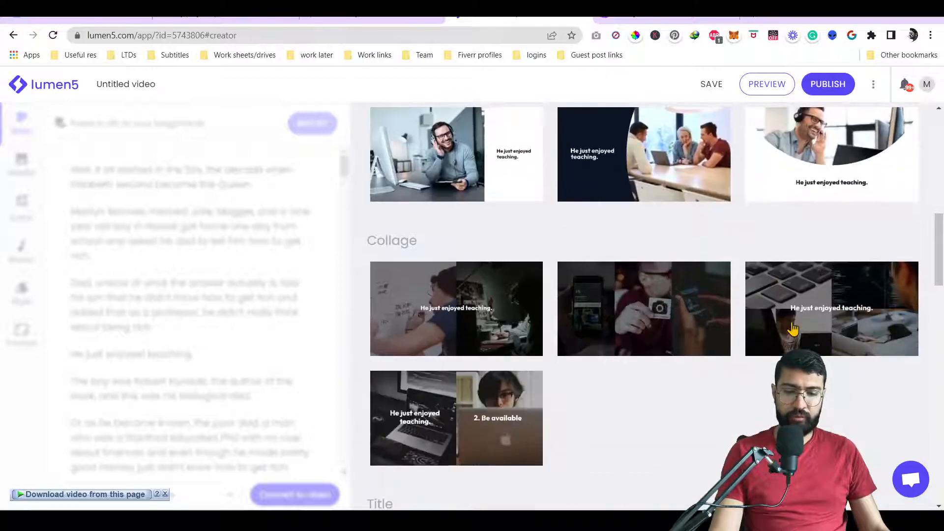
{"action": "scroll", "scroll_direction": "down", "scroll_amount": 3}
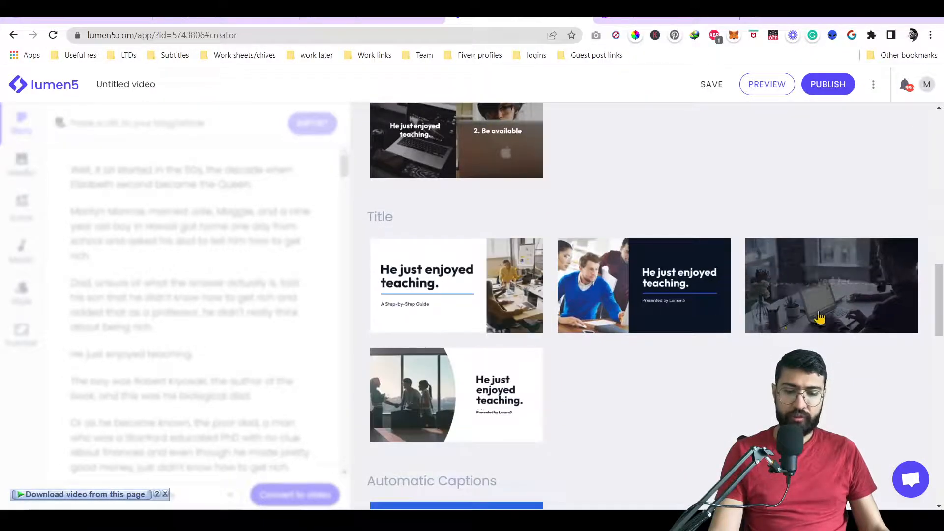
{"action": "scroll", "scroll_direction": "down", "scroll_amount": 3}
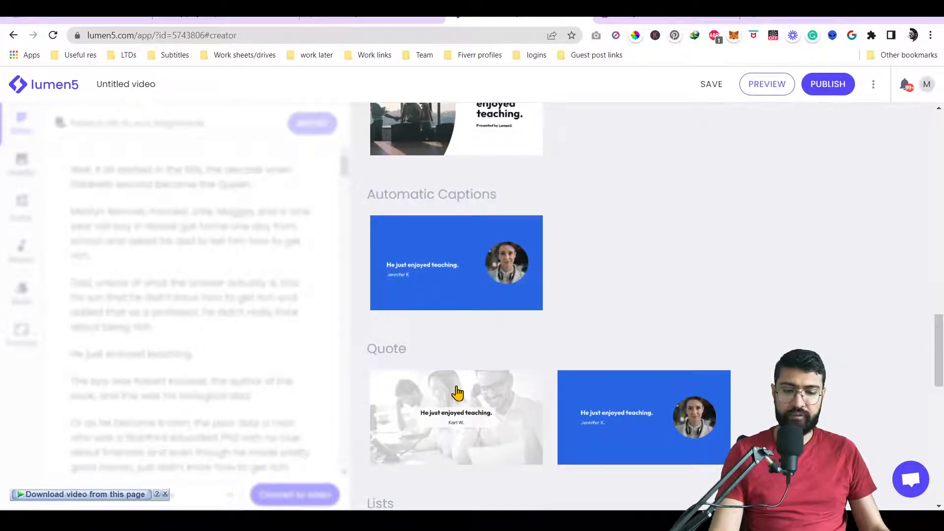
{"action": "scroll", "scroll_direction": "down", "scroll_amount": 3}
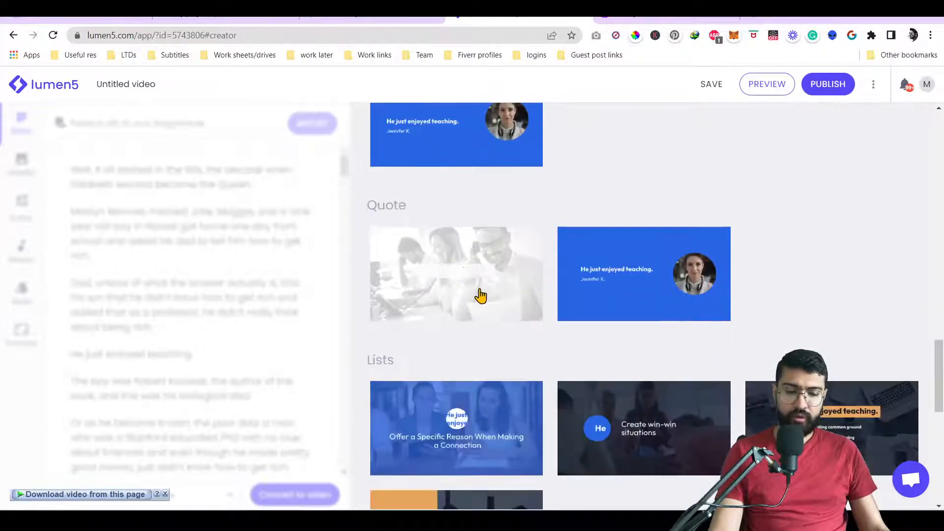
{"action": "scroll", "scroll_direction": "down", "scroll_amount": 3}
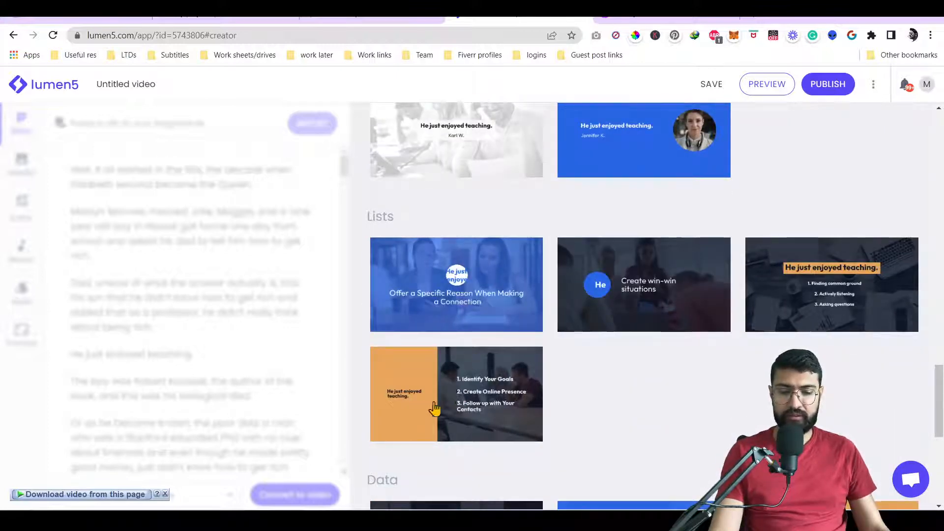
{"action": "scroll", "scroll_direction": "down", "scroll_amount": 3}
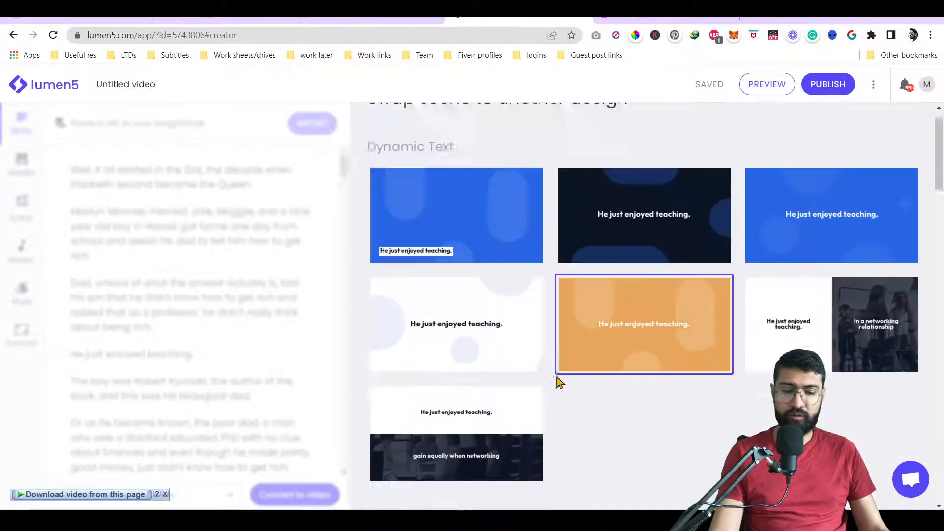
{"action": "scroll", "scroll_direction": "down", "scroll_amount": 3}
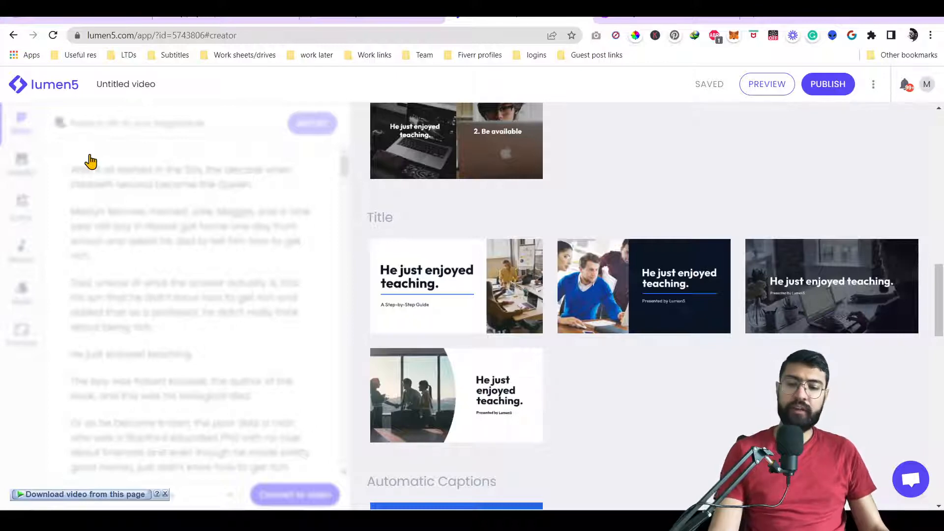
{"action": "mouse_move", "coordinate": [44, 84]}
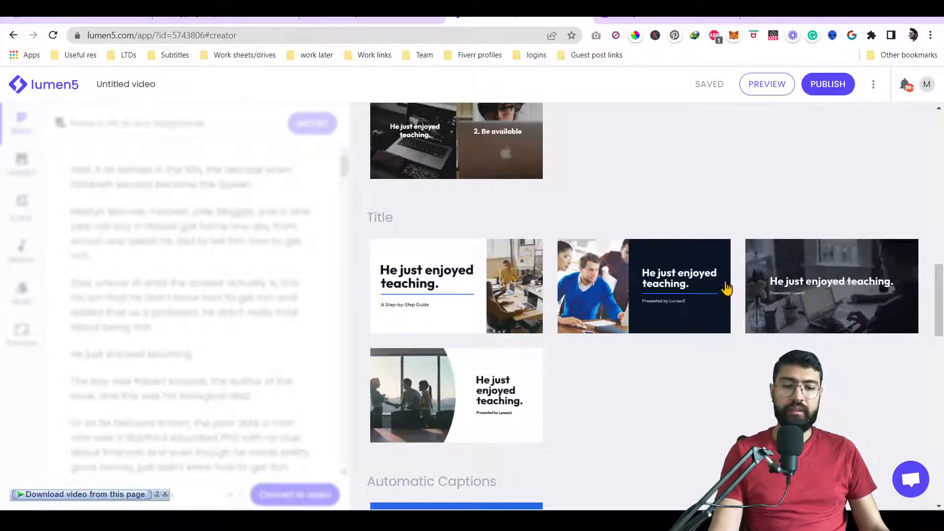
{"action": "mouse_move", "coordinate": [66, 106]}
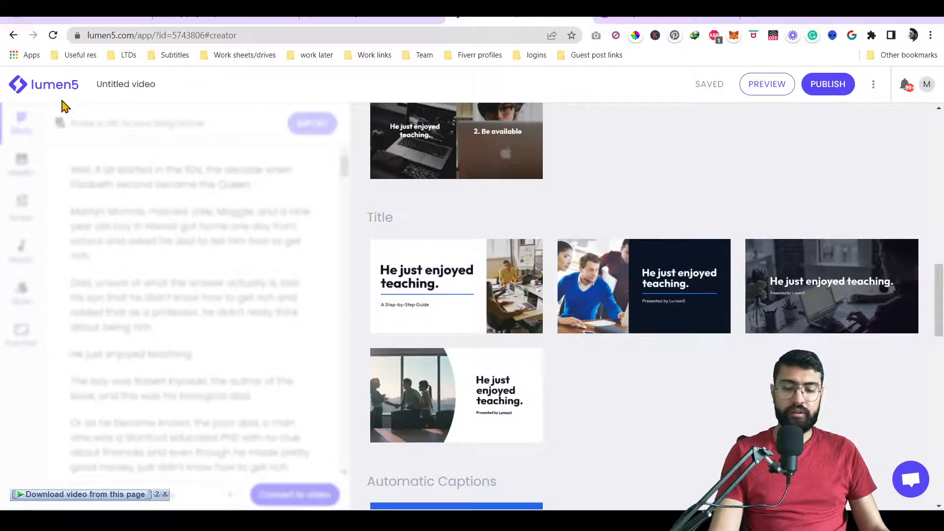
{"action": "mouse_move", "coordinate": [42, 89]}
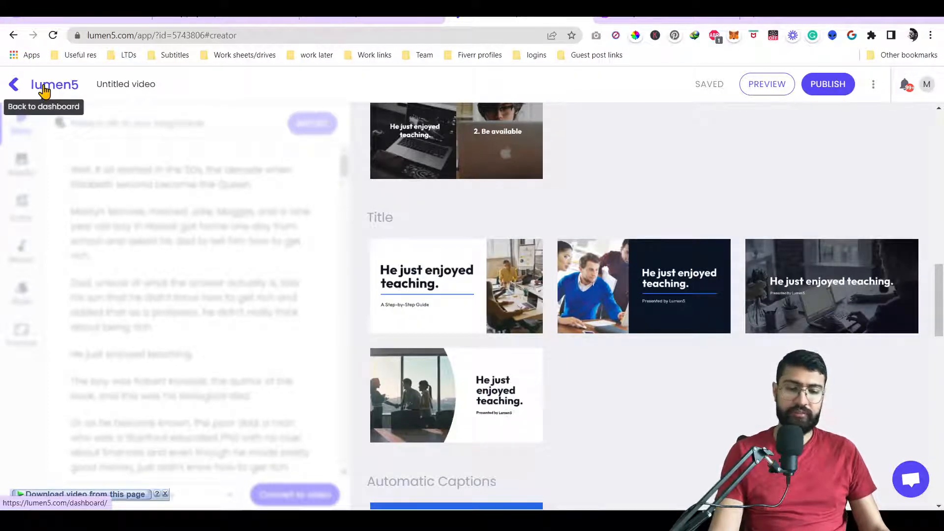
Leave the Pictory editor and return to the content-repurposing dashboard
{"action": "left_click", "coordinate": [44, 89]}
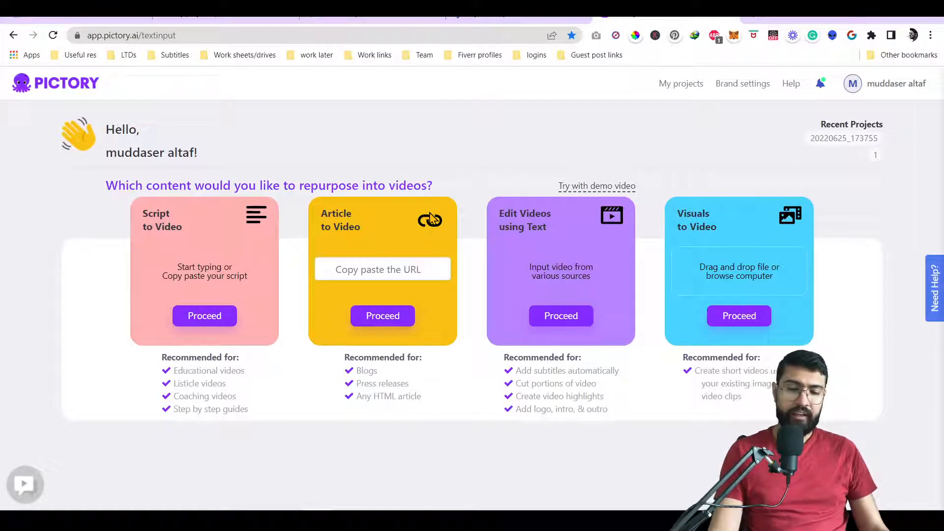
{"action": "mouse_move", "coordinate": [508, 208]}
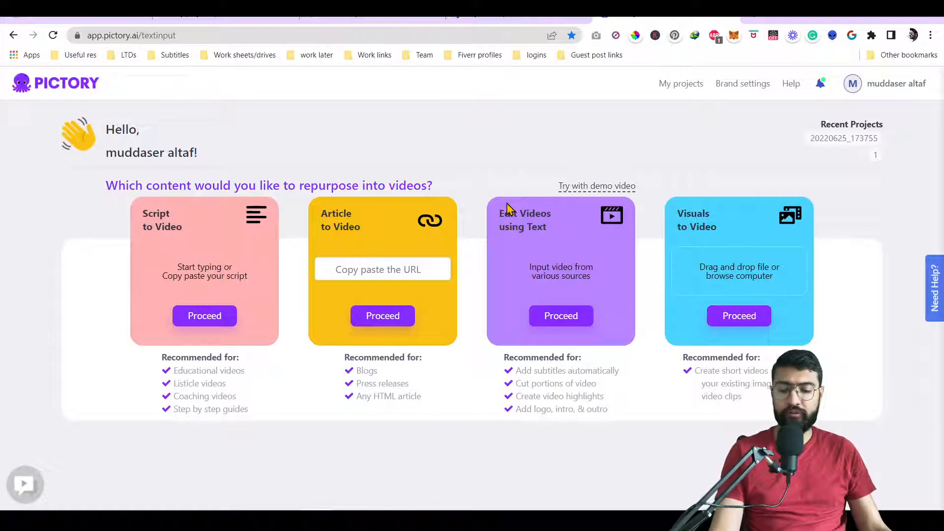
{"action": "mouse_move", "coordinate": [320, 298]}
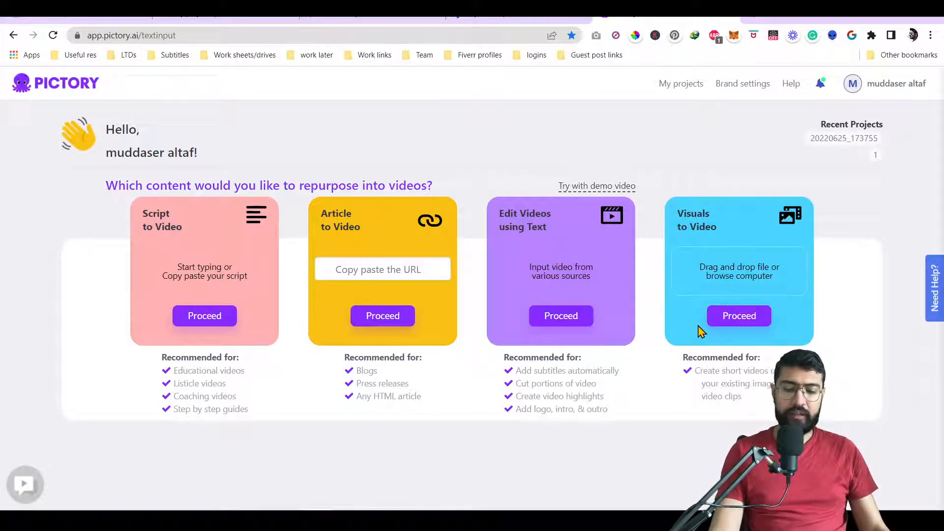
{"action": "mouse_move", "coordinate": [245, 253]}
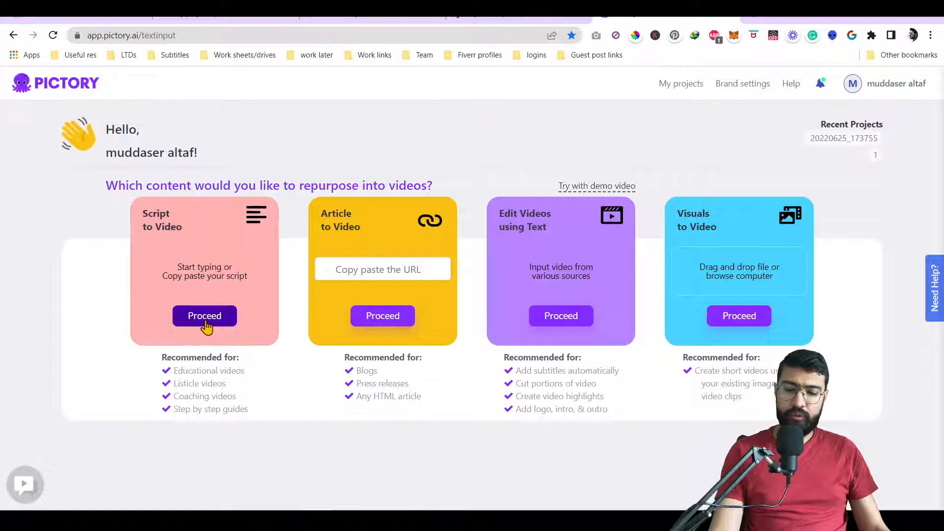
Start Script to Video, enter the three lines about accountant Mike, and submit them
{"action": "left_click", "coordinate": [205, 316]}
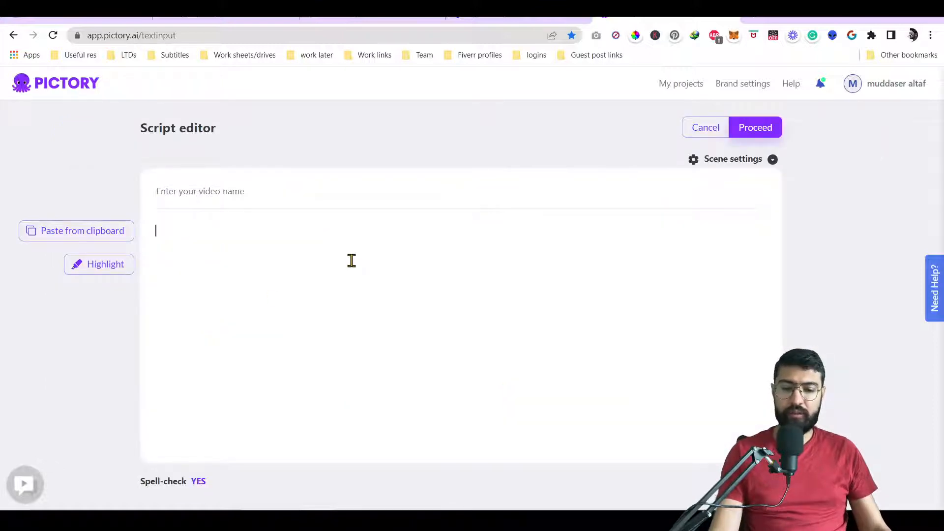
{"action": "type", "text": "This is"}
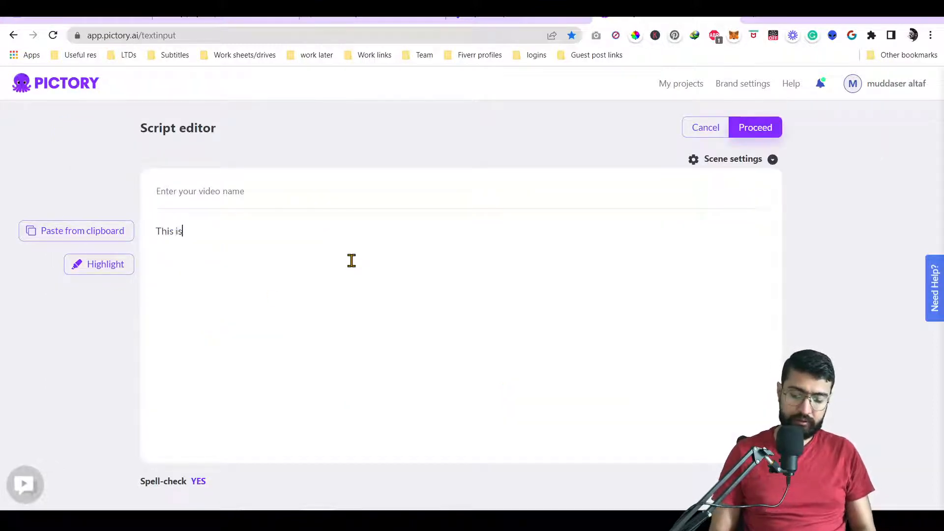
{"action": "type", "text": "Mikw"}
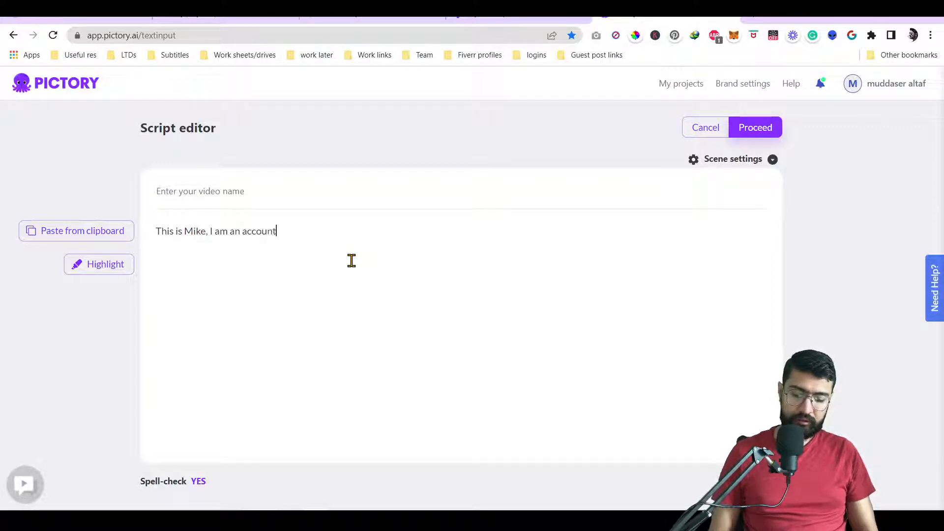
{"action": "type", "text": "ant"}
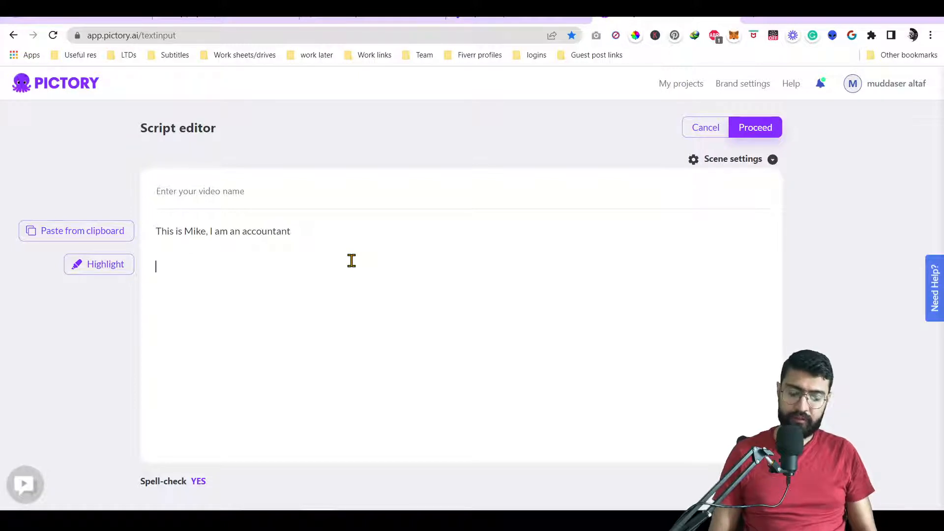
{"action": "type", "text": "Pleas"}
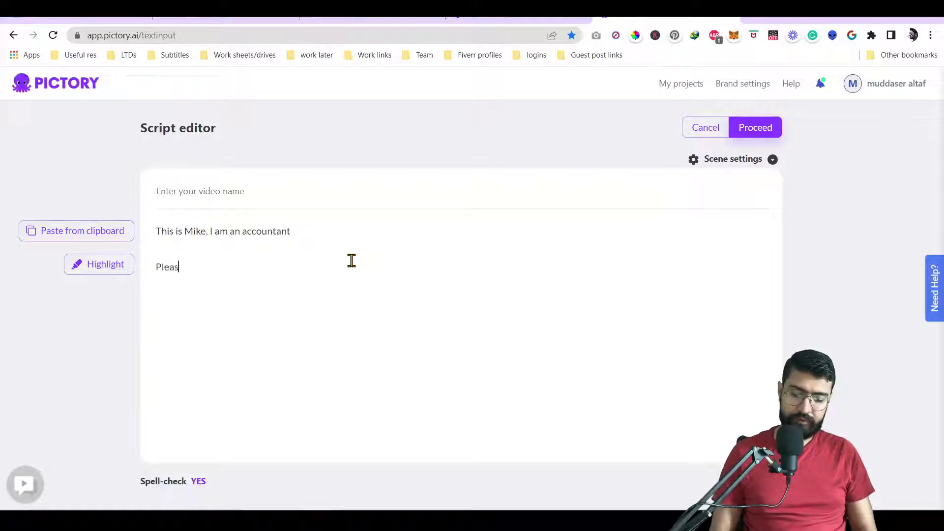
{"action": "type", "text": "e see my portfolio"}
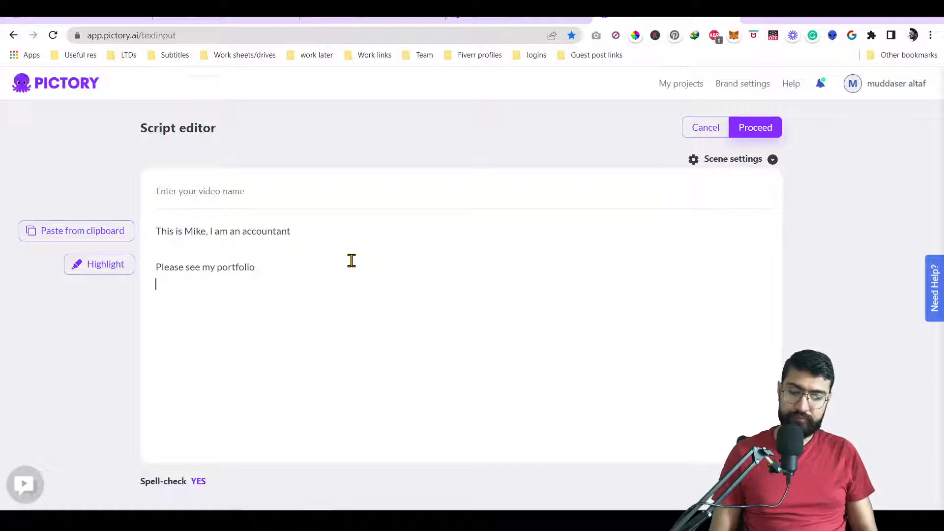
{"action": "type", "text": "I have many big c"}
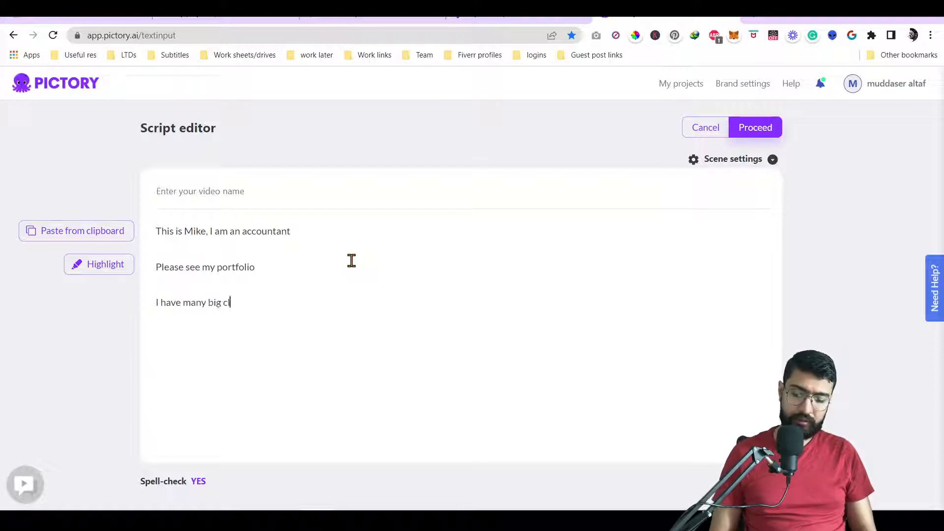
{"action": "type", "text": "lients"}
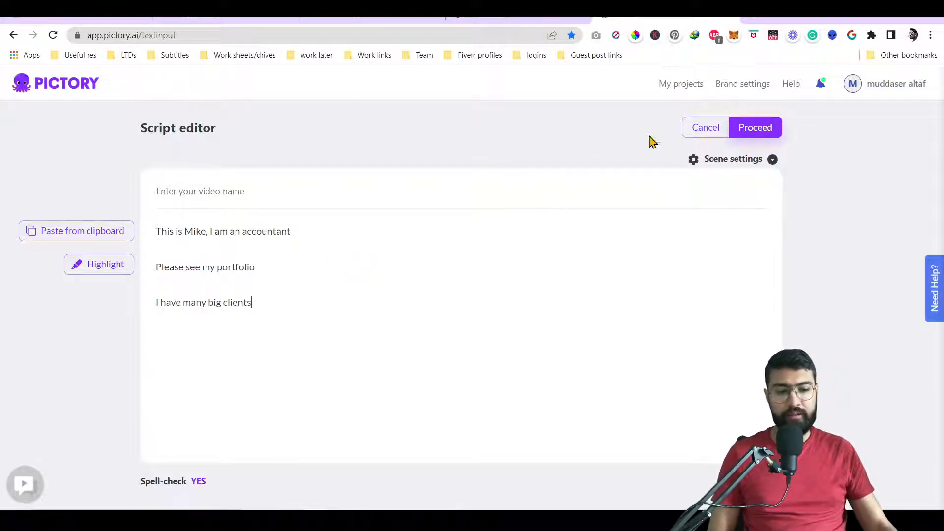
{"action": "left_click", "coordinate": [755, 127]}
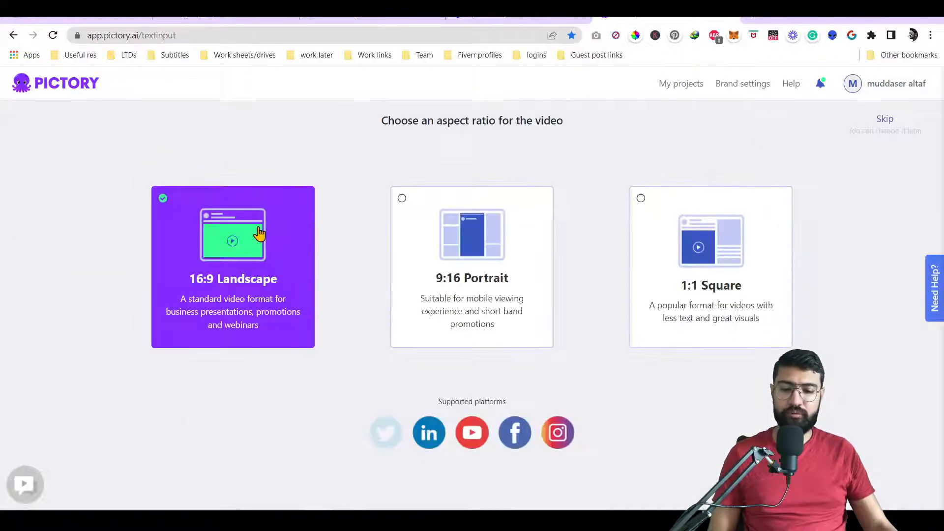
Choose 16:9 Landscape and generate the three-scene storyboard
{"action": "left_click", "coordinate": [232, 234]}
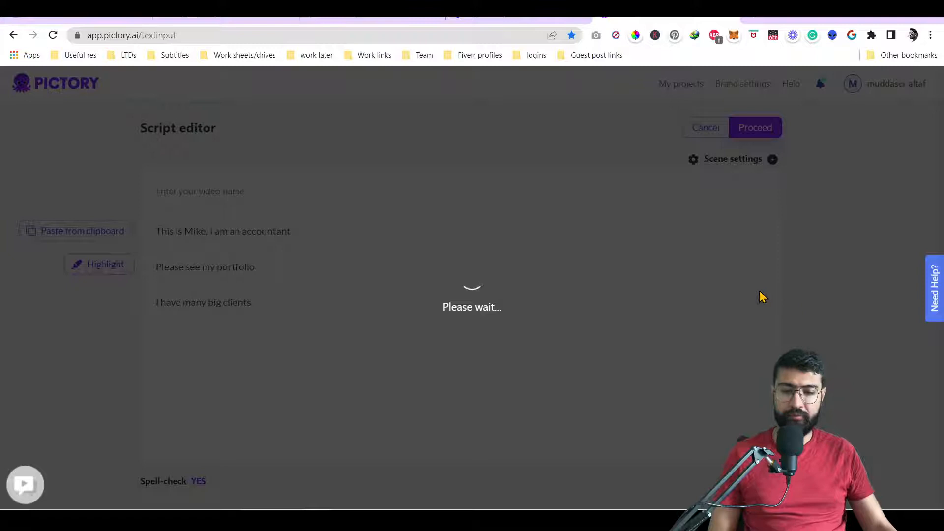
{"action": "left_click", "coordinate": [755, 127]}
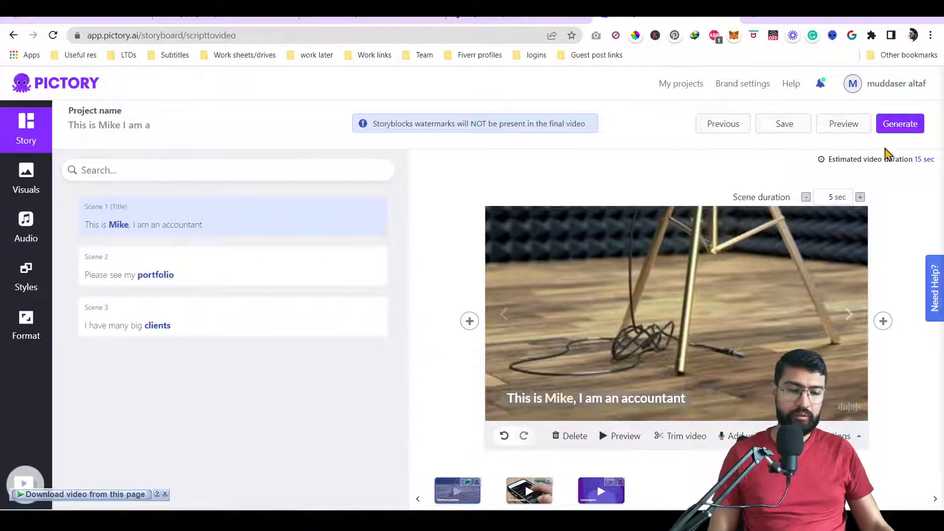
Preview the three-scene Pictory video to the end, then close the preview
{"action": "left_click", "coordinate": [844, 124]}
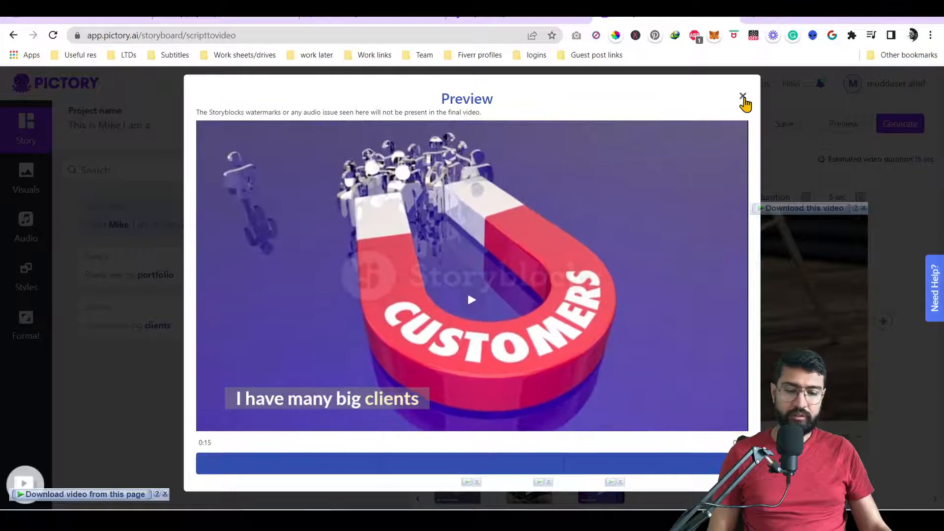
{"action": "left_click", "coordinate": [742, 95]}
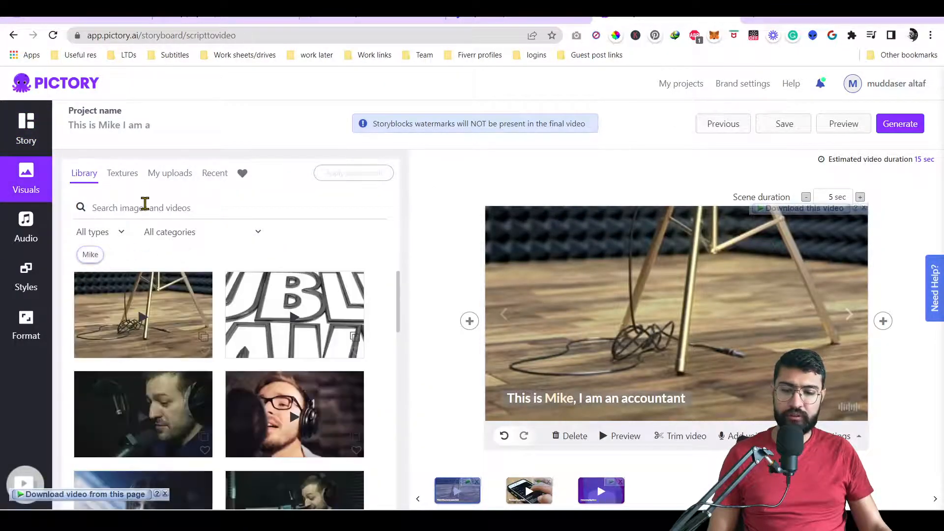
Search visuals for 'accountant', apply the paperwork clip to scene 1, and select its caption
{"action": "type", "text": "account"}
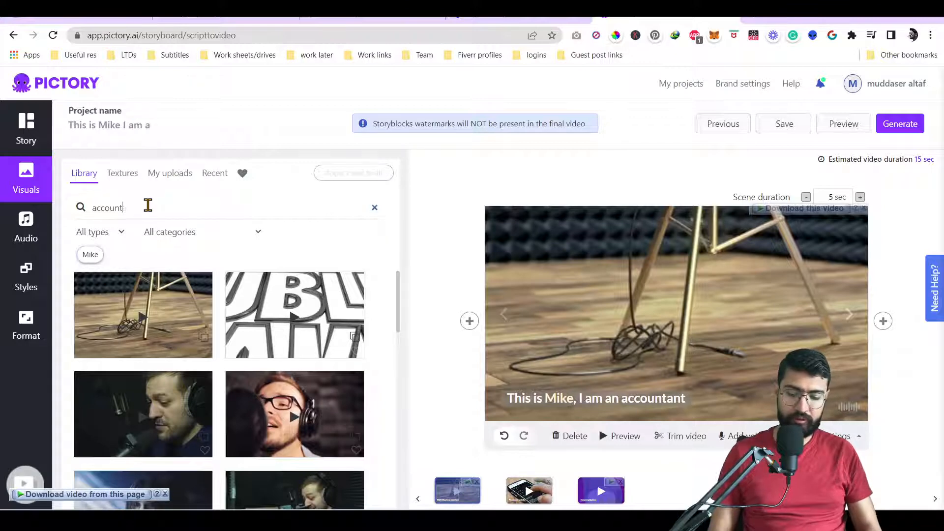
{"action": "type", "text": "accountant"}
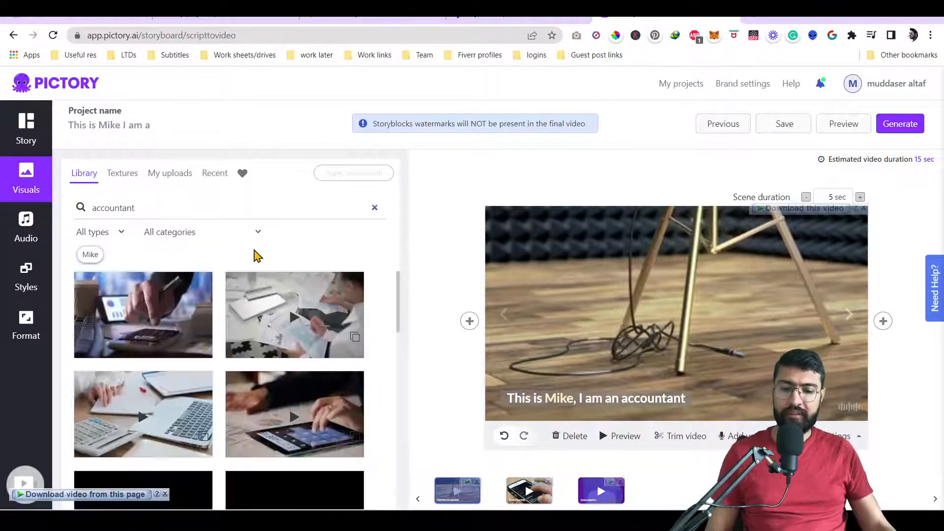
{"action": "left_click", "coordinate": [293, 327]}
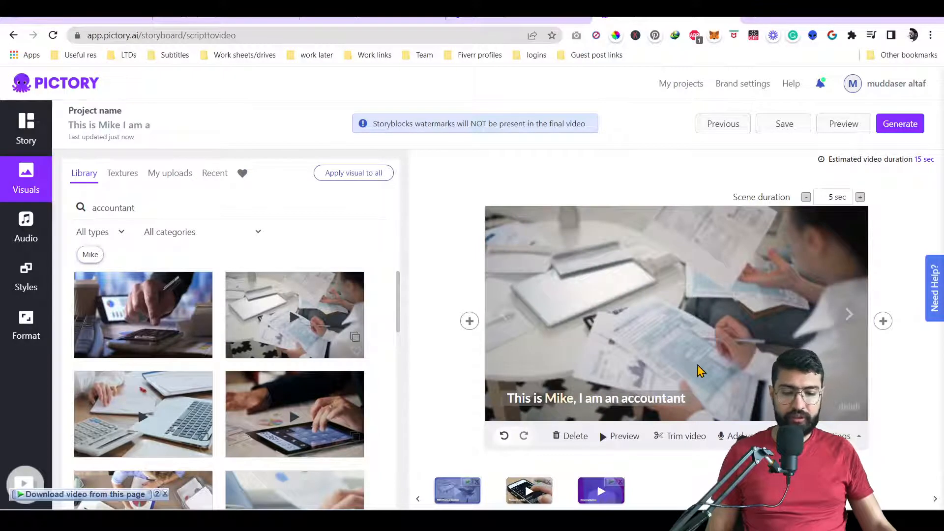
{"action": "left_click", "coordinate": [596, 398]}
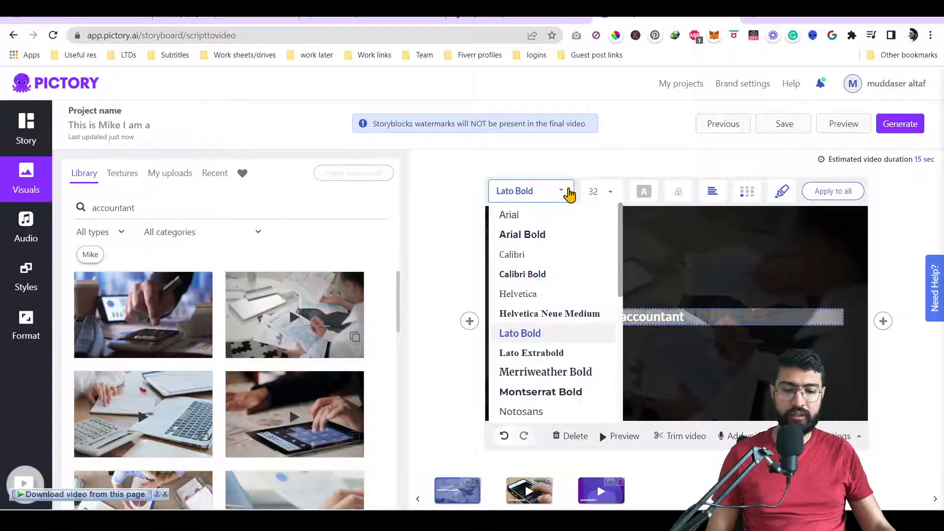
Enlarge the caption font across all scenes and check scenes one to three
{"action": "left_click", "coordinate": [602, 191]}
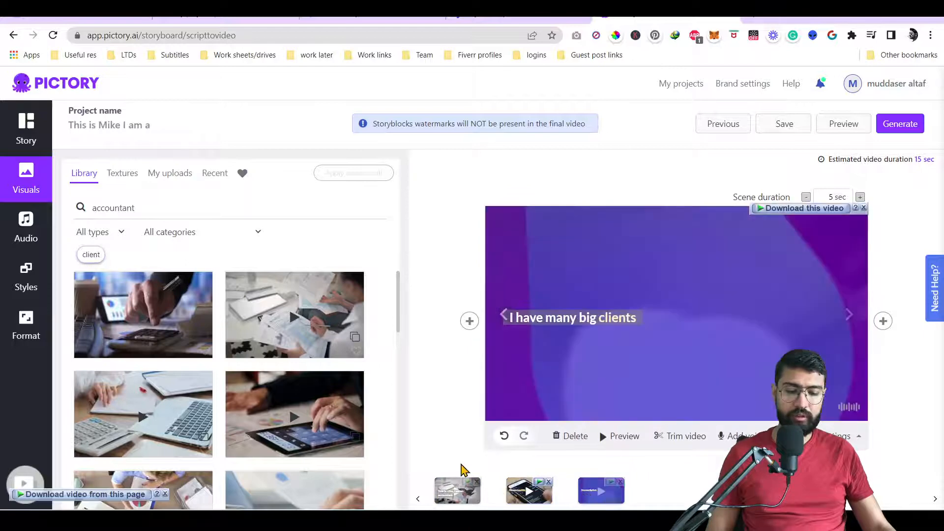
{"action": "left_click", "coordinate": [801, 208]}
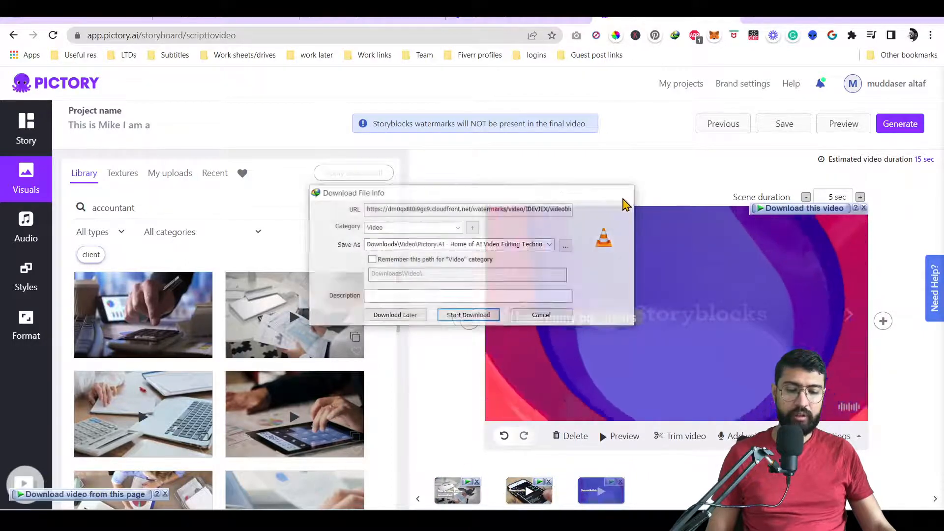
{"action": "left_click", "coordinate": [541, 315]}
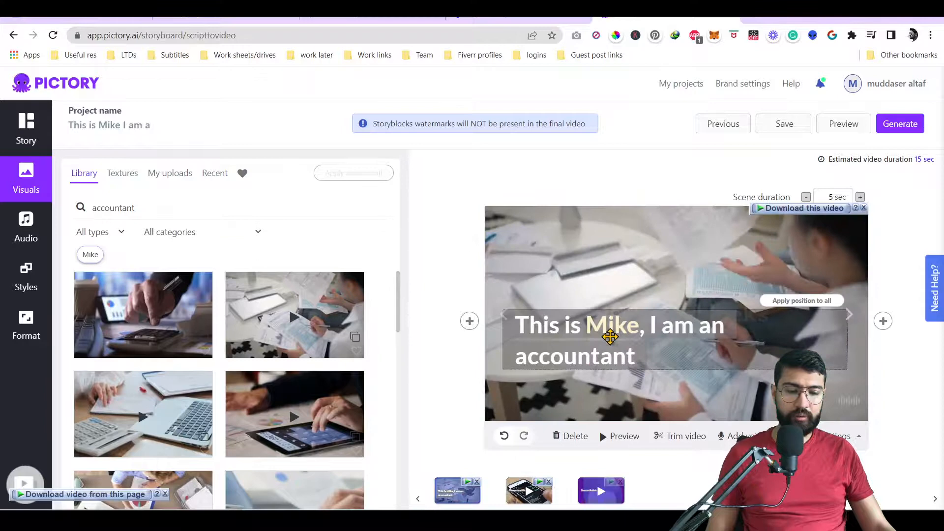
{"action": "left_click", "coordinate": [610, 337]}
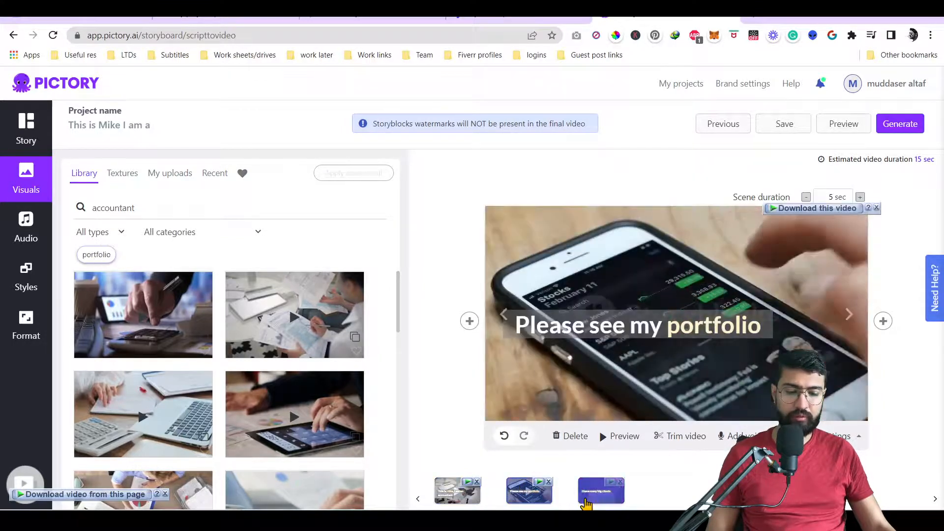
{"action": "left_click", "coordinate": [601, 490]}
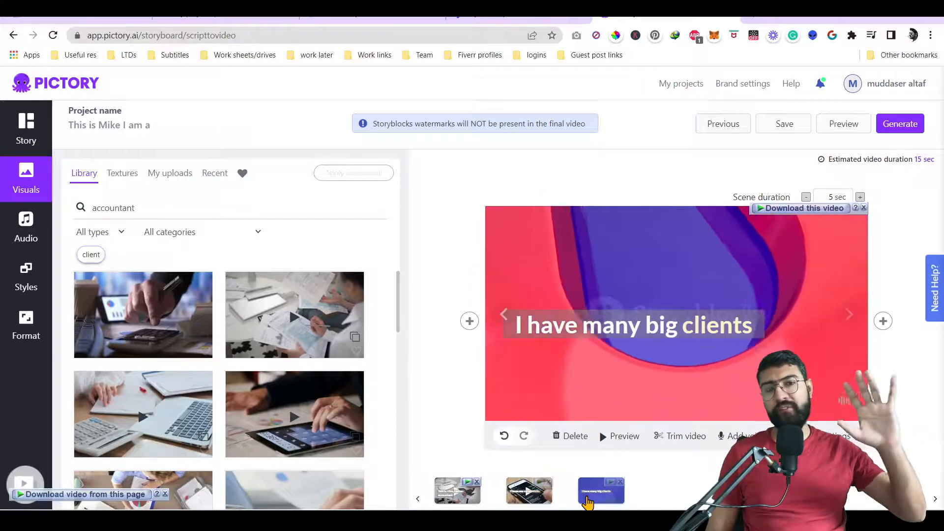